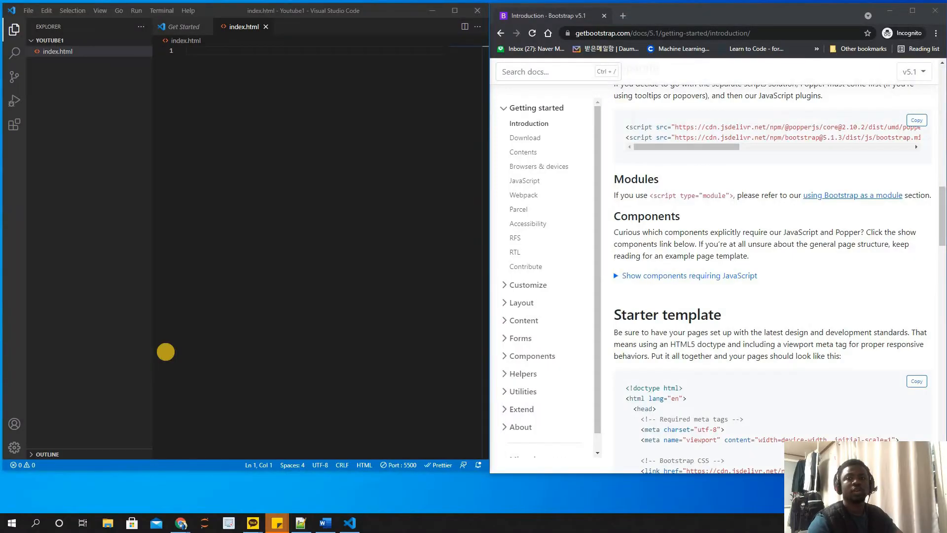
mouse_move(302, 189)
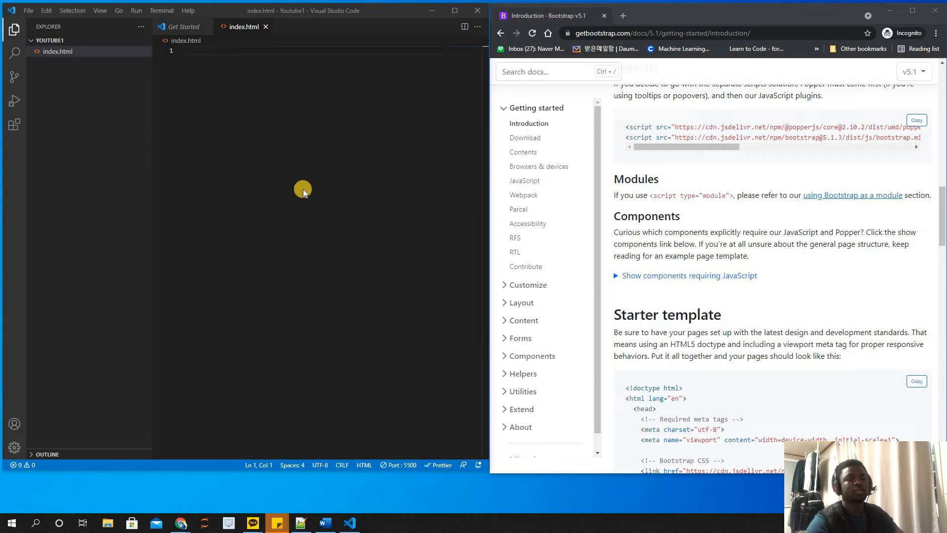
mouse_move(306, 188)
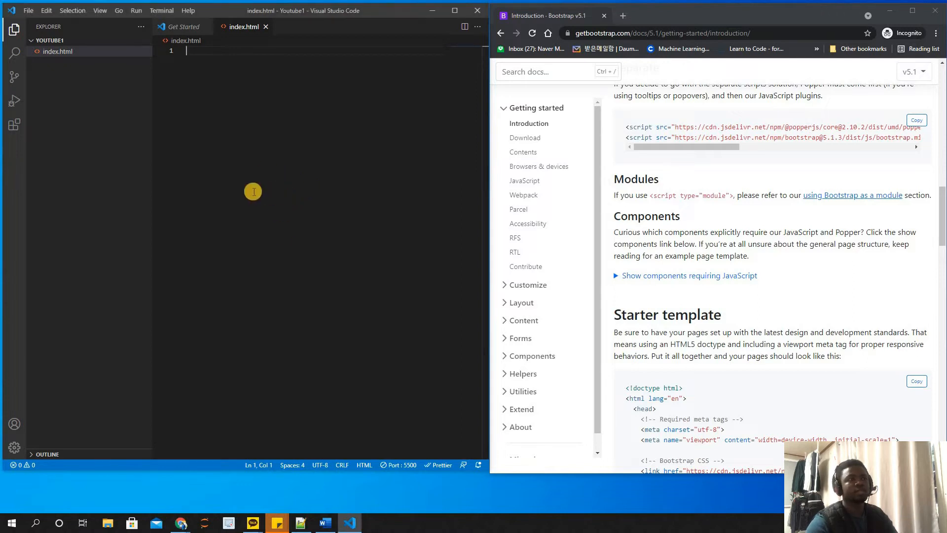
- Paste the Bootstrap starter template into index.html and delete its optional JavaScript comment lines
scroll(down, 3)
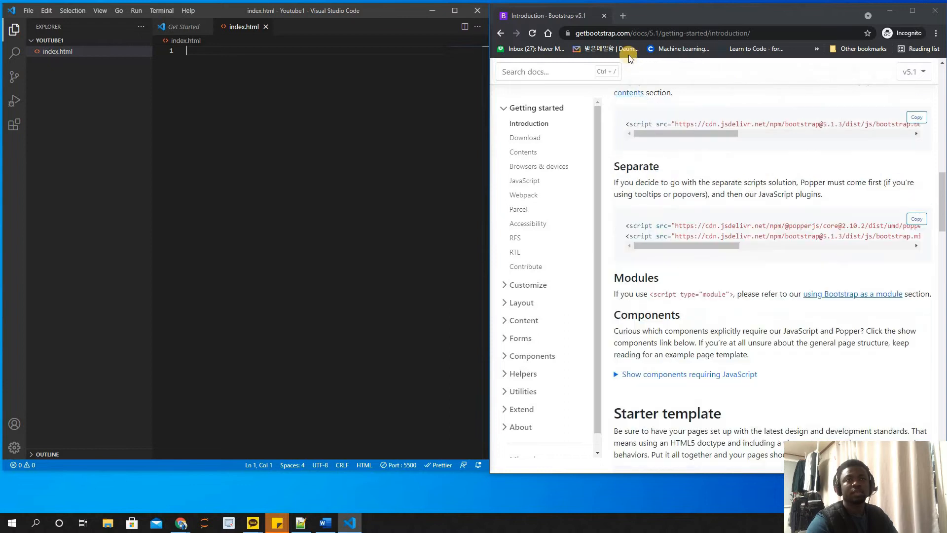
scroll(down, 3)
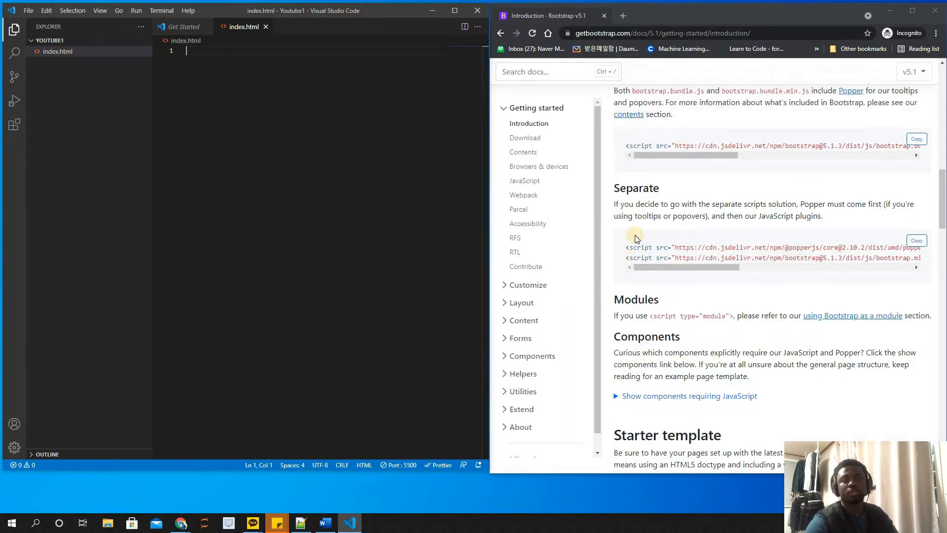
scroll(up, 3)
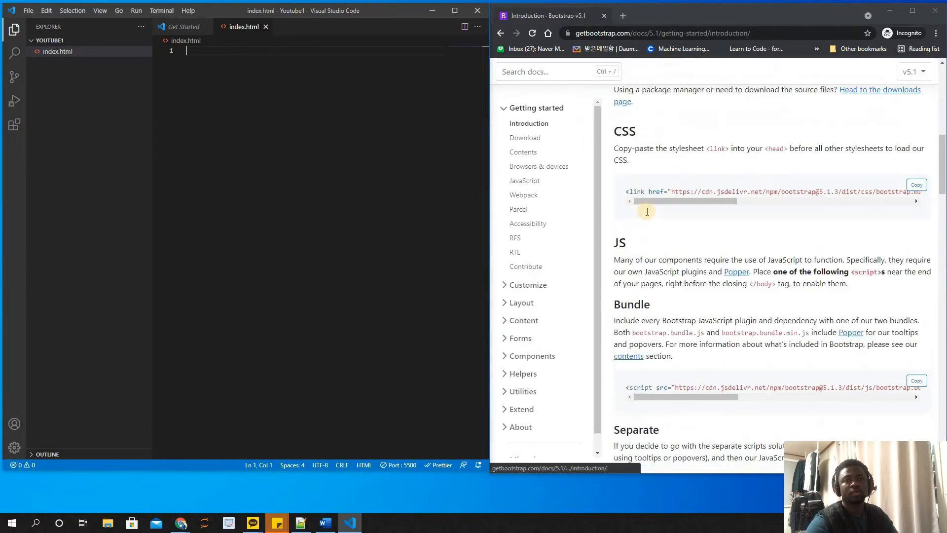
scroll(down, 3)
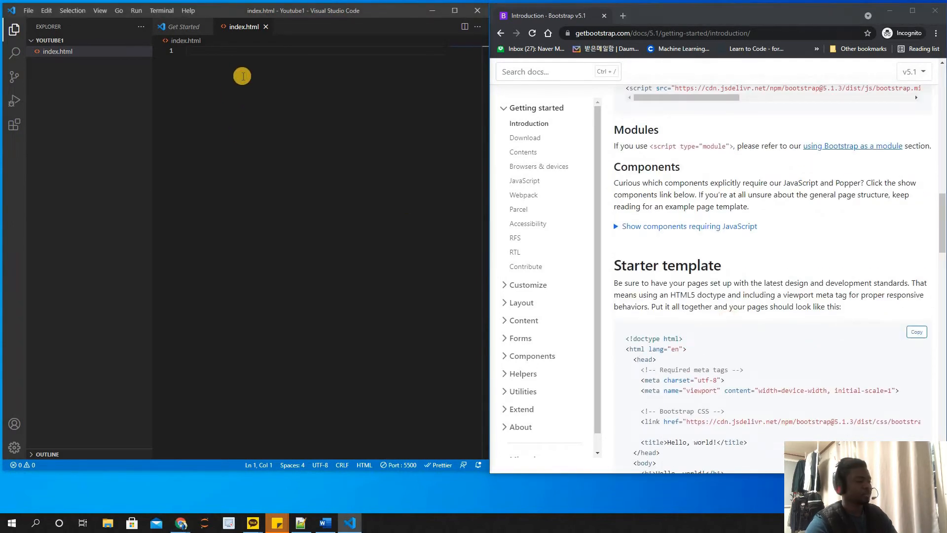
key(ctrl+v)
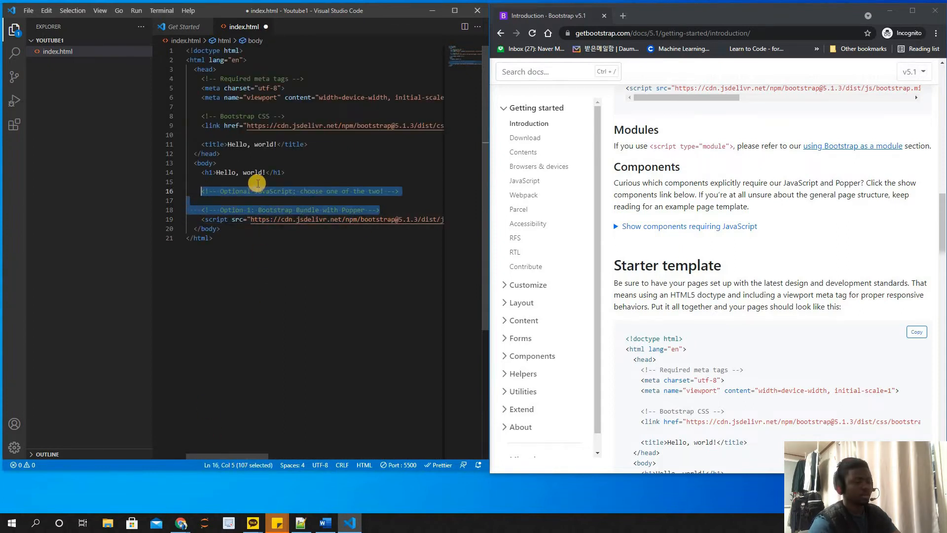
key(Delete)
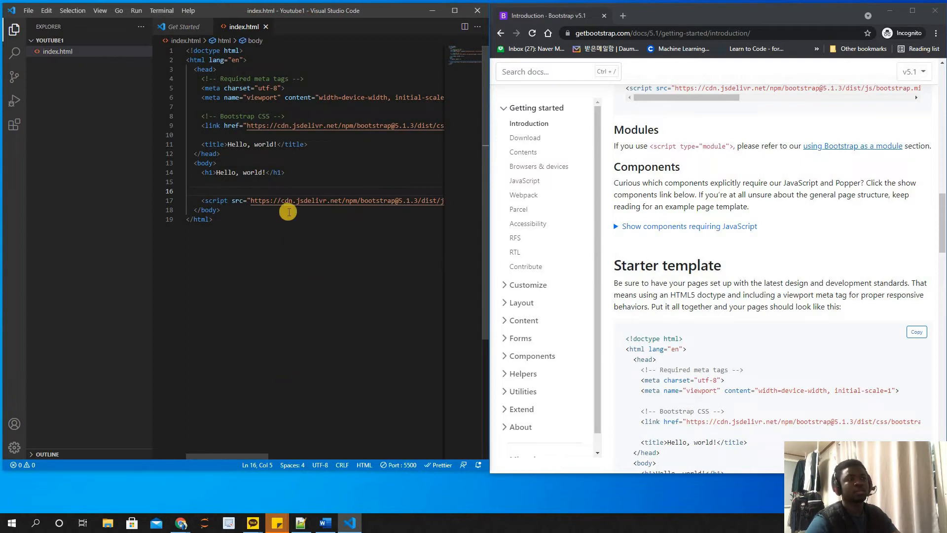
right_click(205, 163)
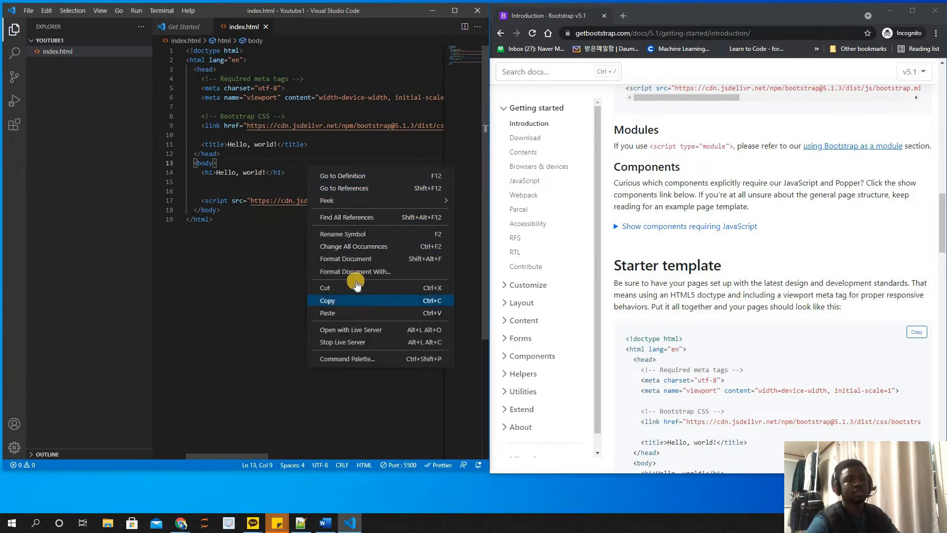
- Launch the page with Live Server, then select the whole Hello, world! heading line
click(354, 327)
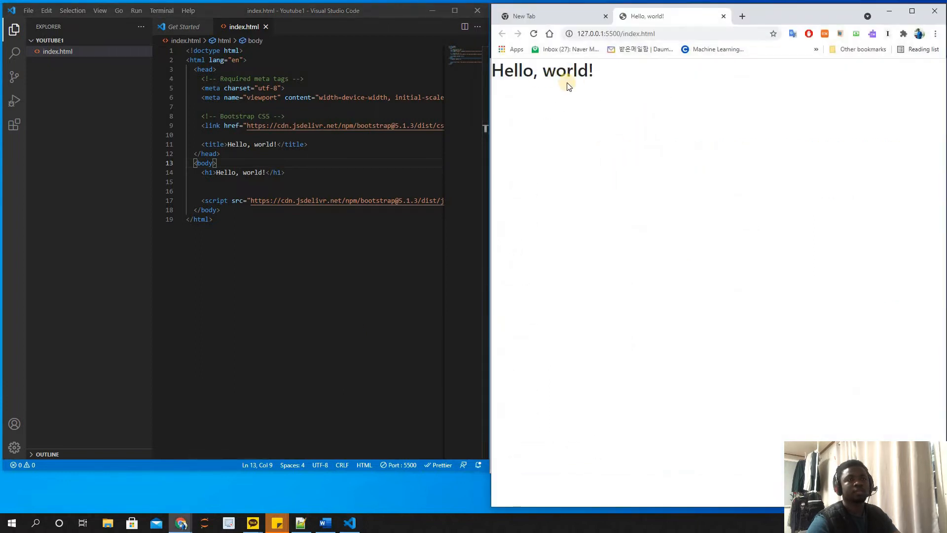
mouse_move(602, 82)
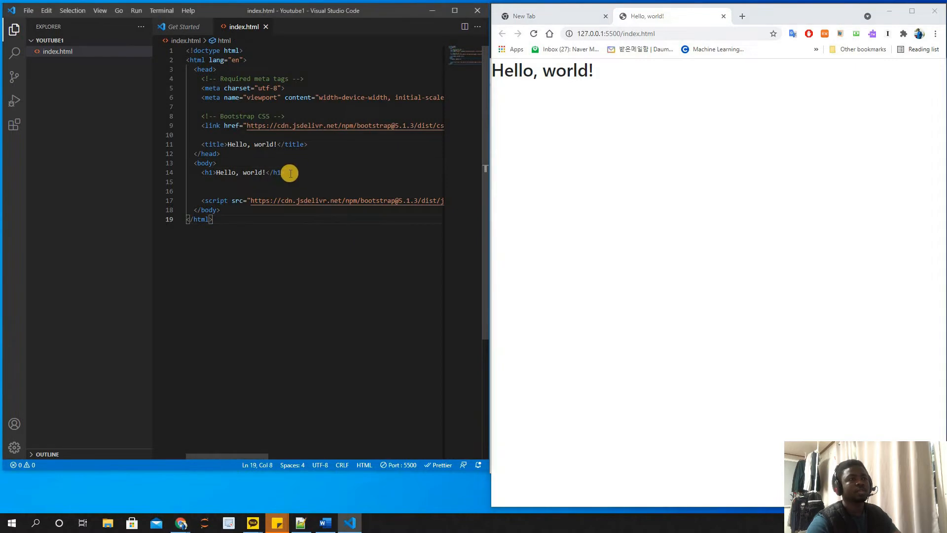
triple_click(241, 172)
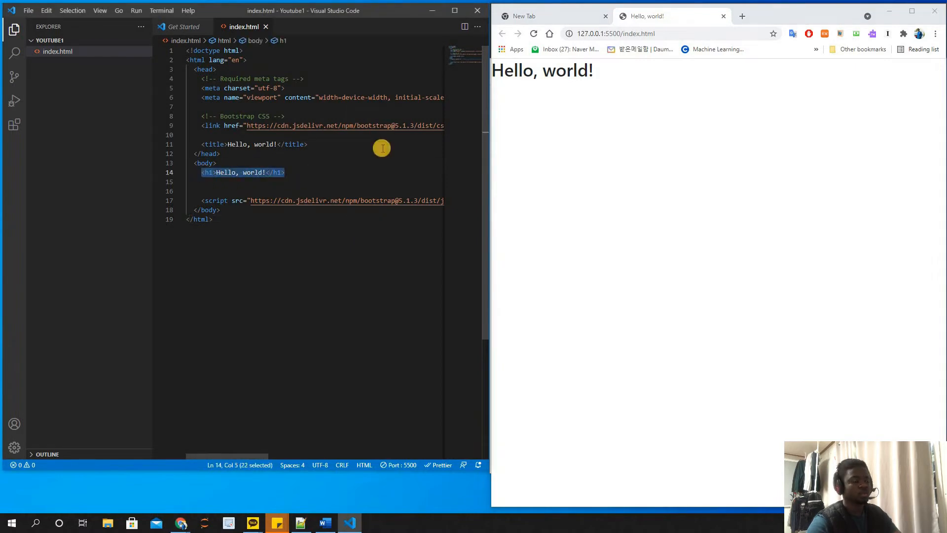
- Replace the h1 heading with a .container div holding a nested div via Emmet shorthand
key(Delete)
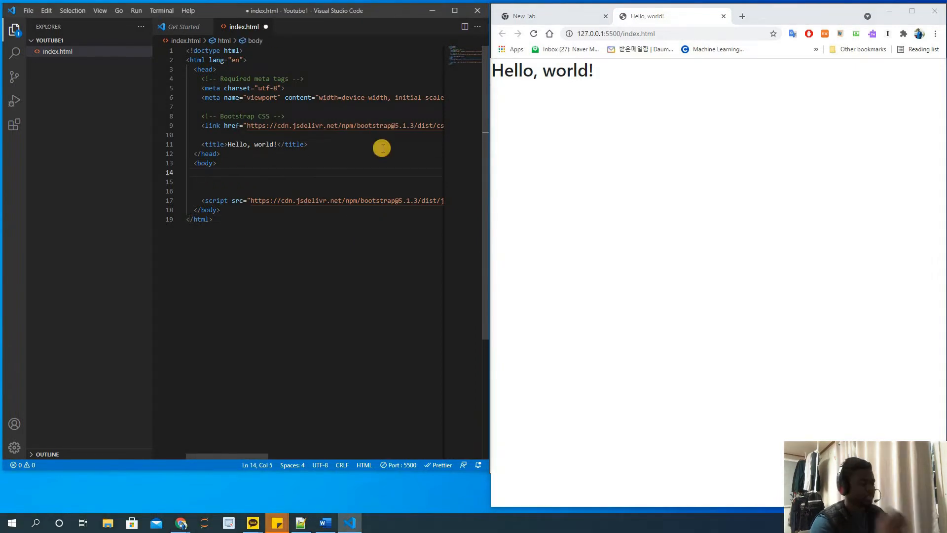
text(.conta)
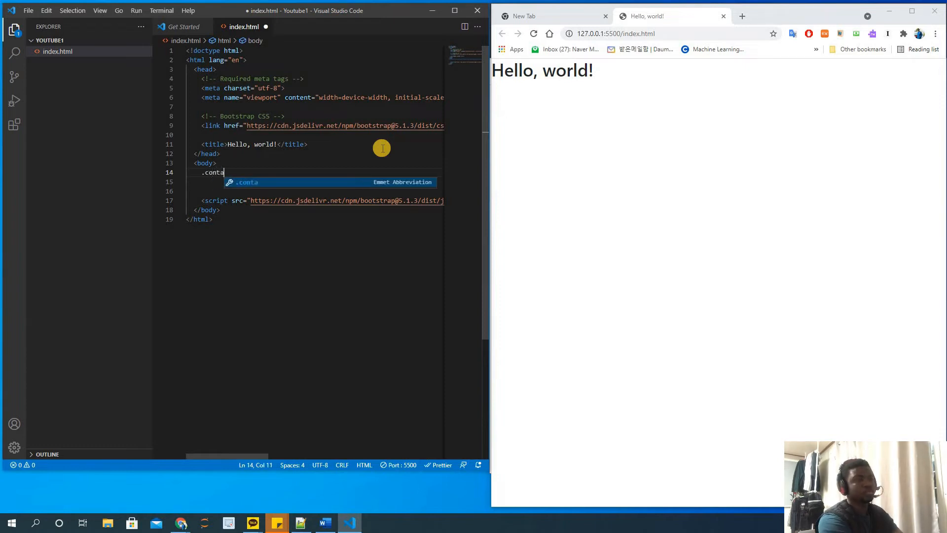
text(iner">)
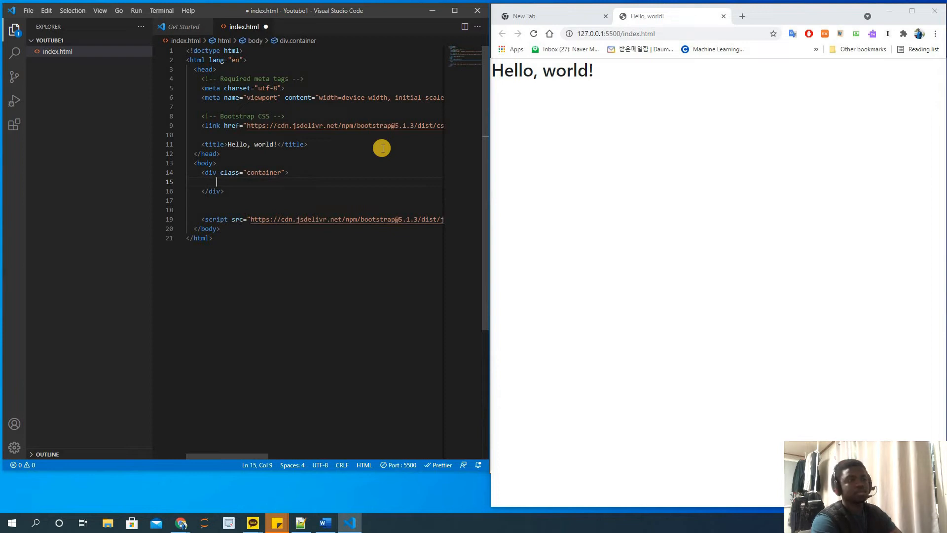
key(ctrl+s)
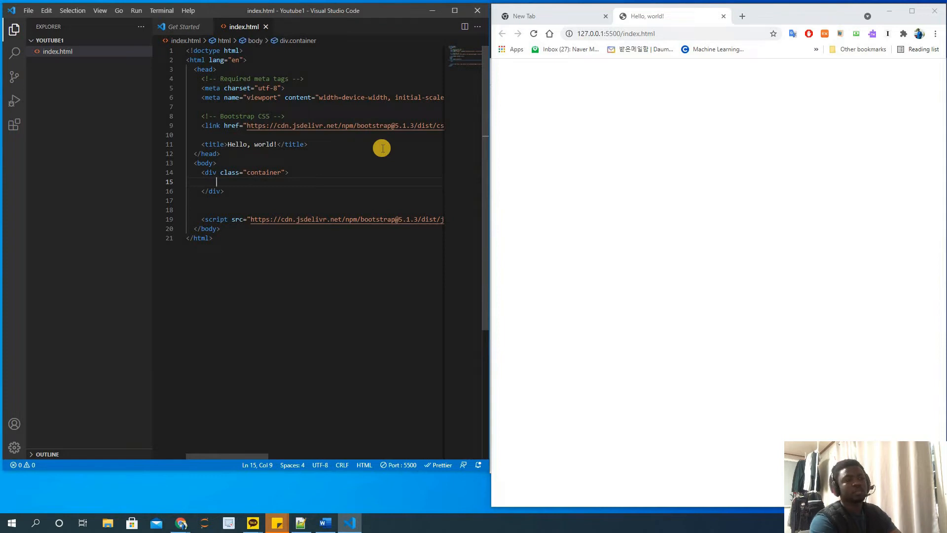
text(div>)
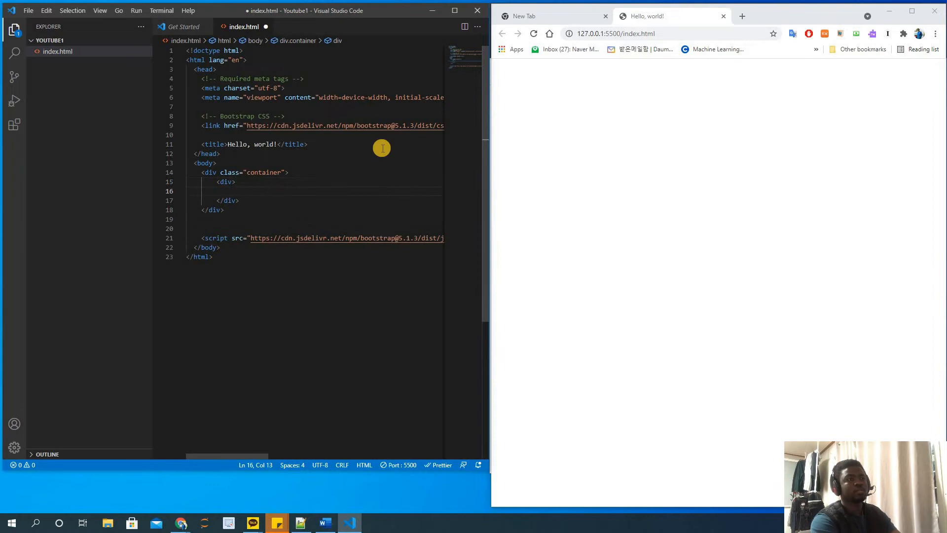
key(ctrl+s)
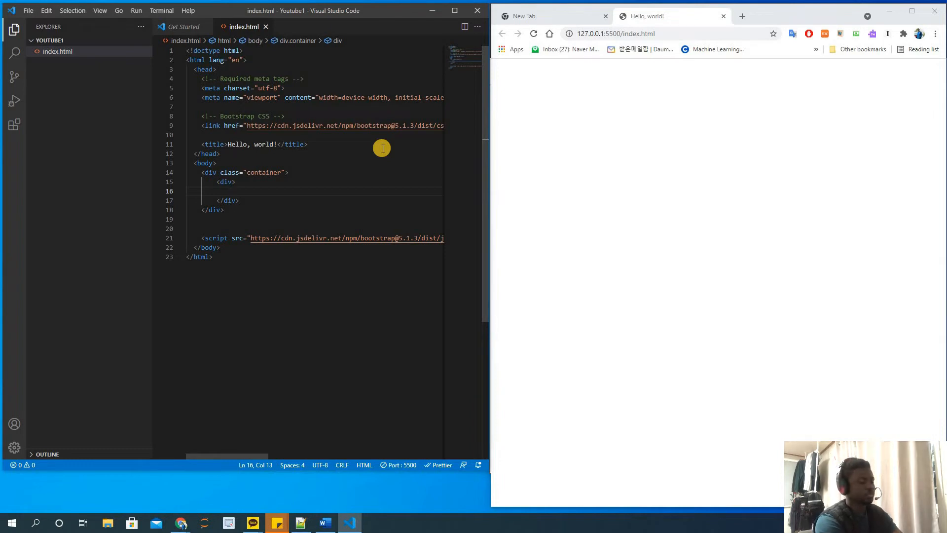
- Add a <button>Start</button> element inside the nested div
text(button></button>)
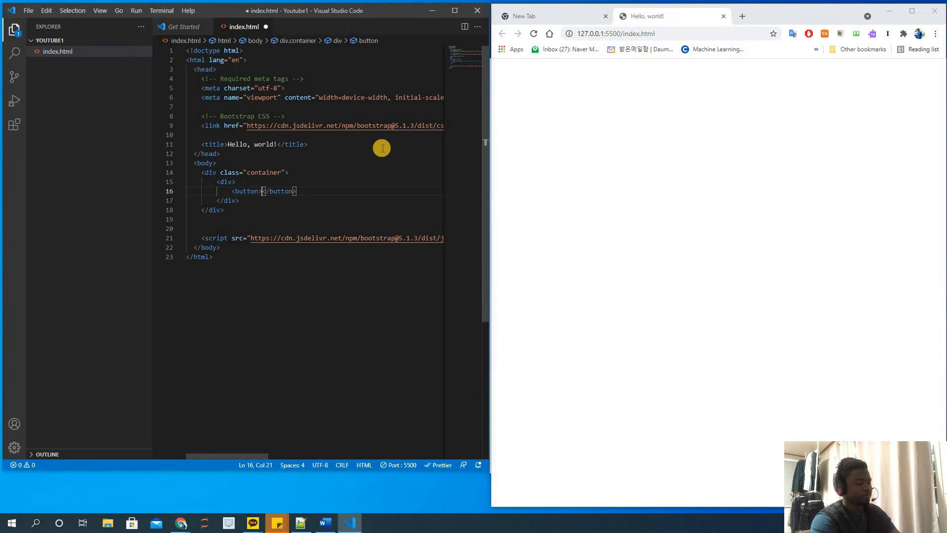
text(s)
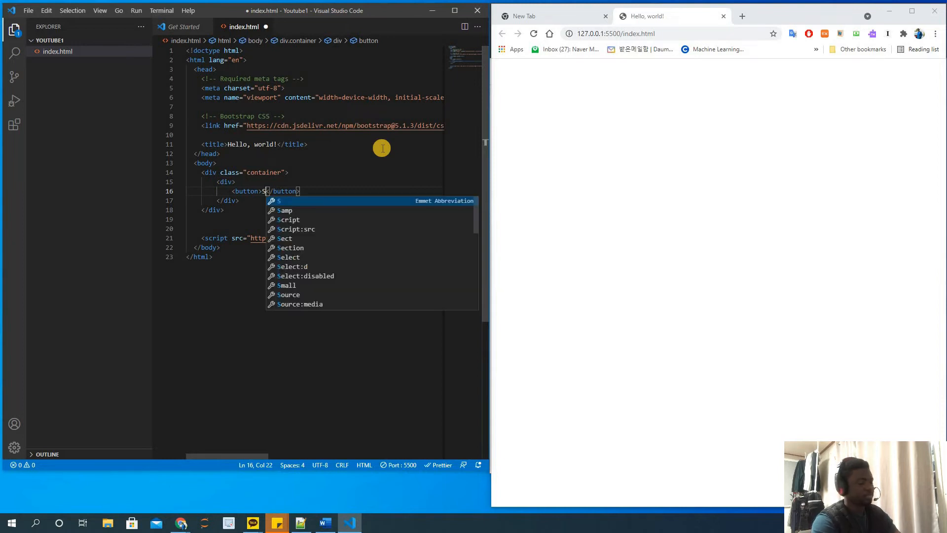
text(tart)
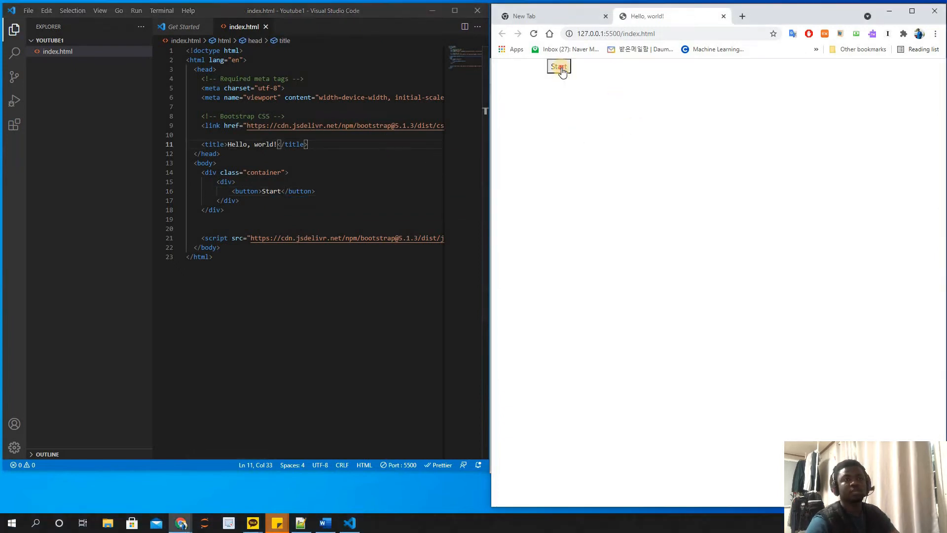
- Give the Start button class="btn btn-primary" and check it in the live preview
click(270, 190)
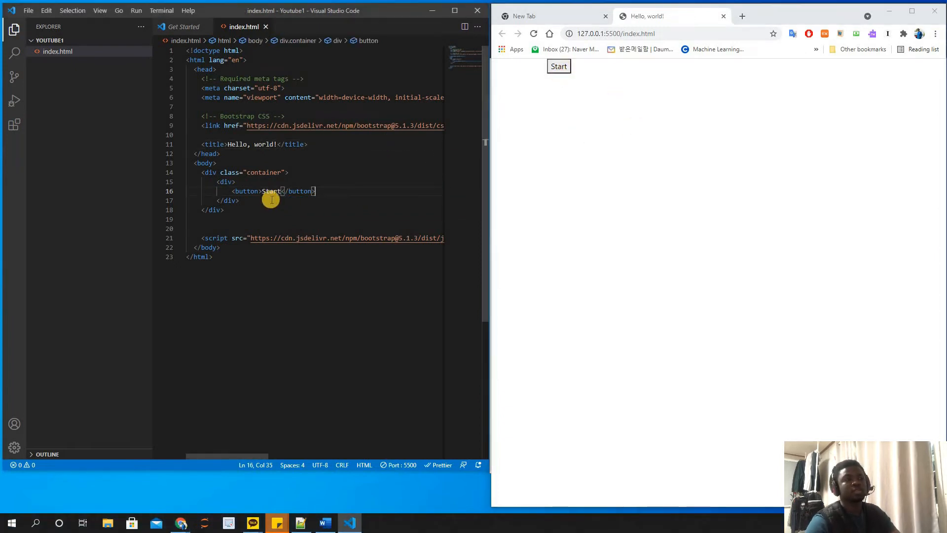
text(class=")
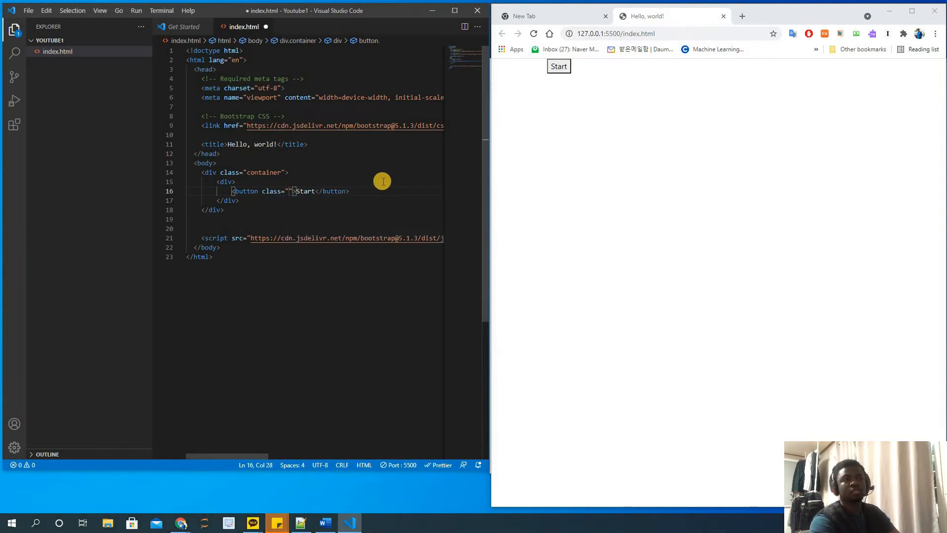
text(btn)
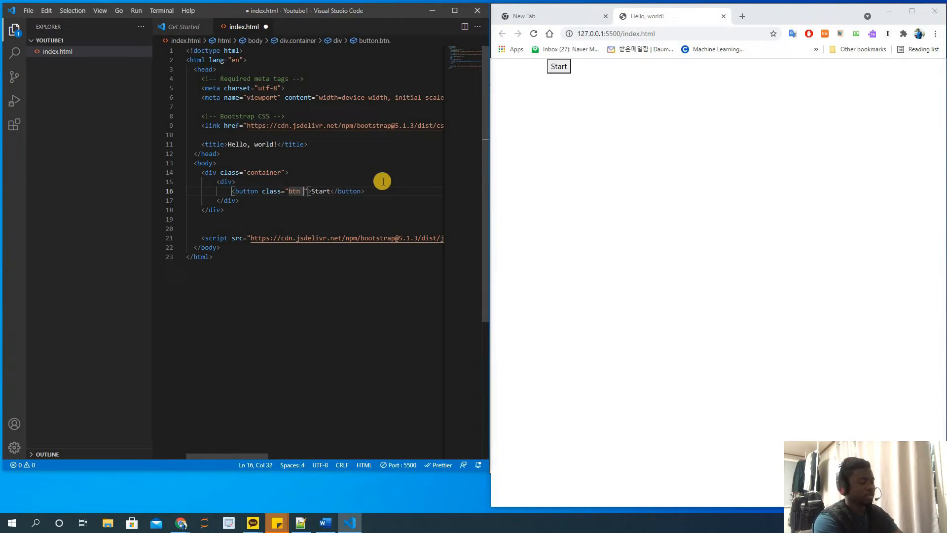
text(btn-pr)
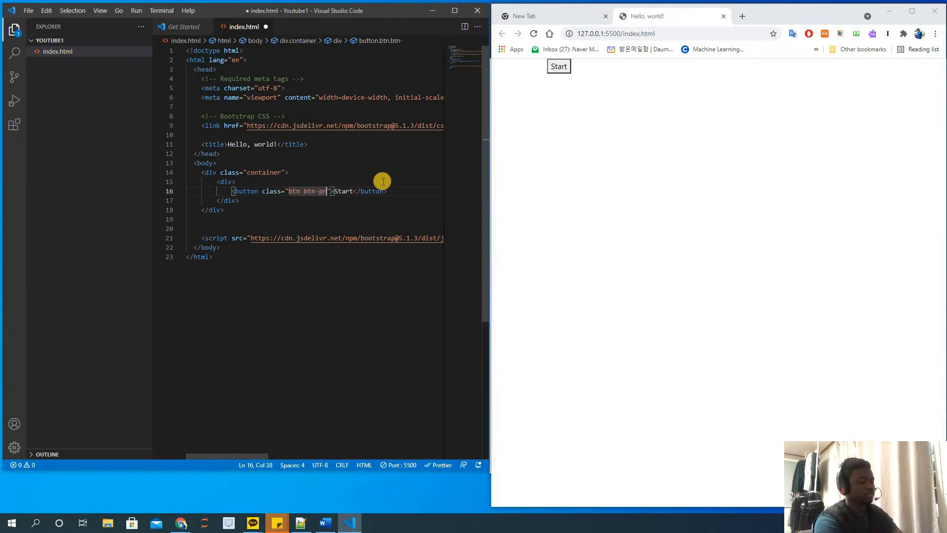
text(imary)
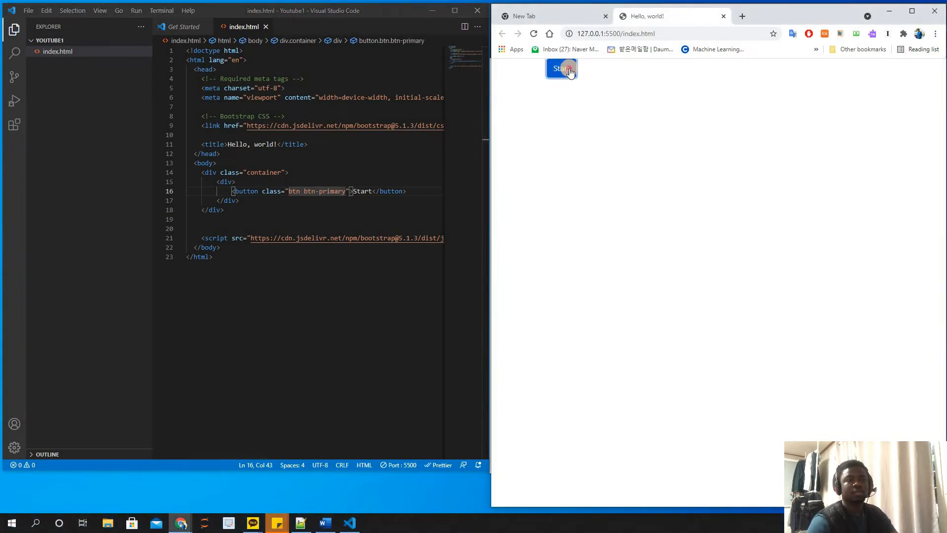
mouse_move(551, 94)
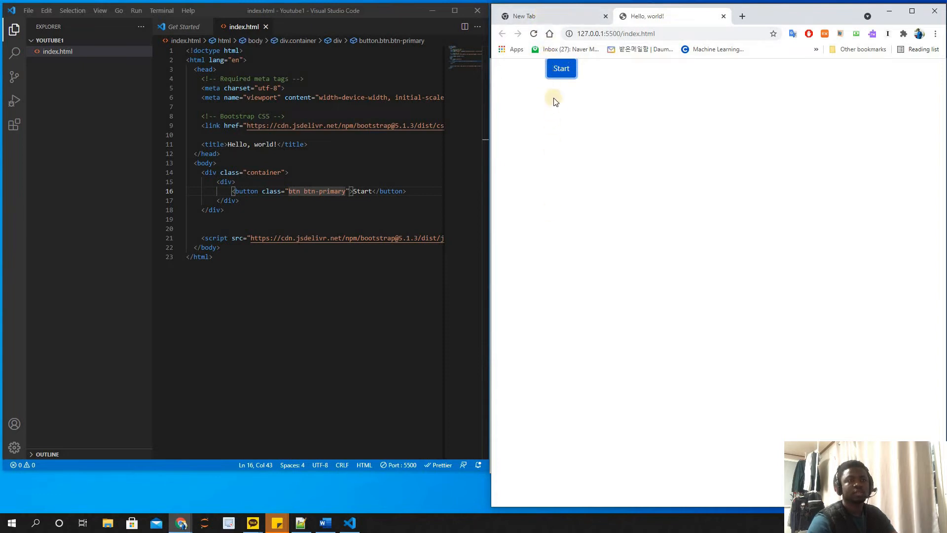
mouse_move(549, 82)
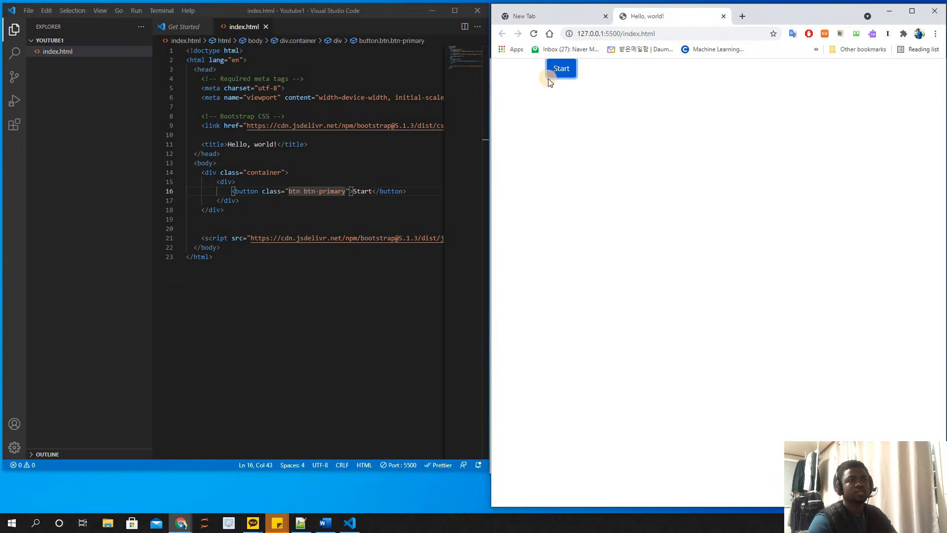
mouse_move(566, 87)
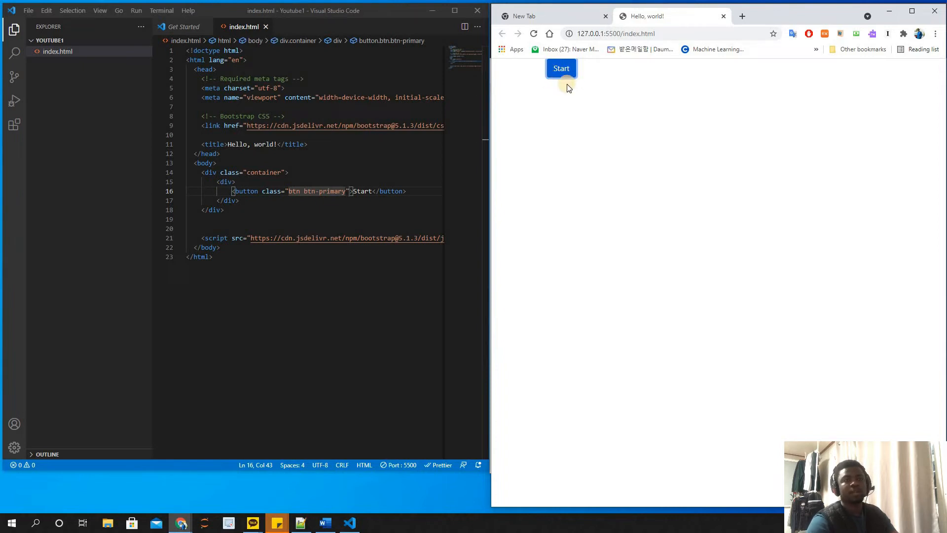
click(562, 69)
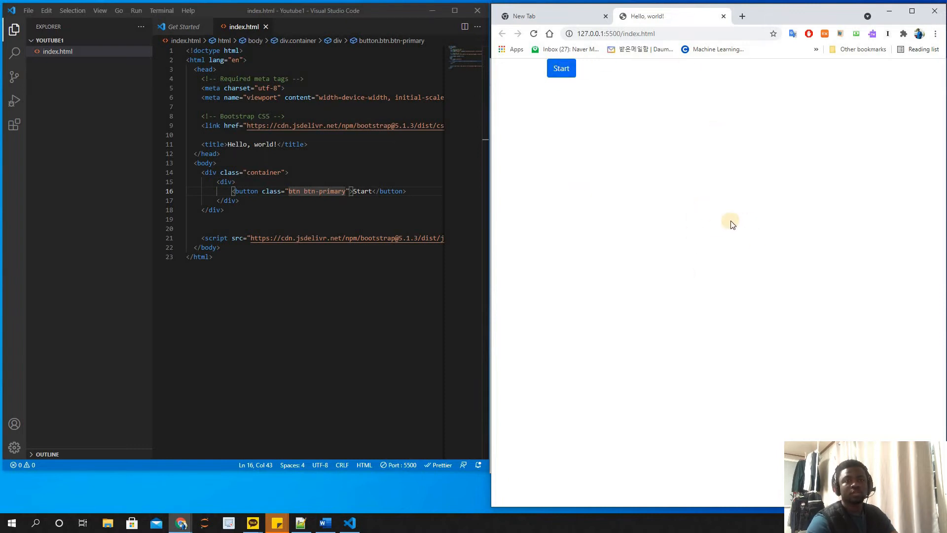
mouse_move(698, 83)
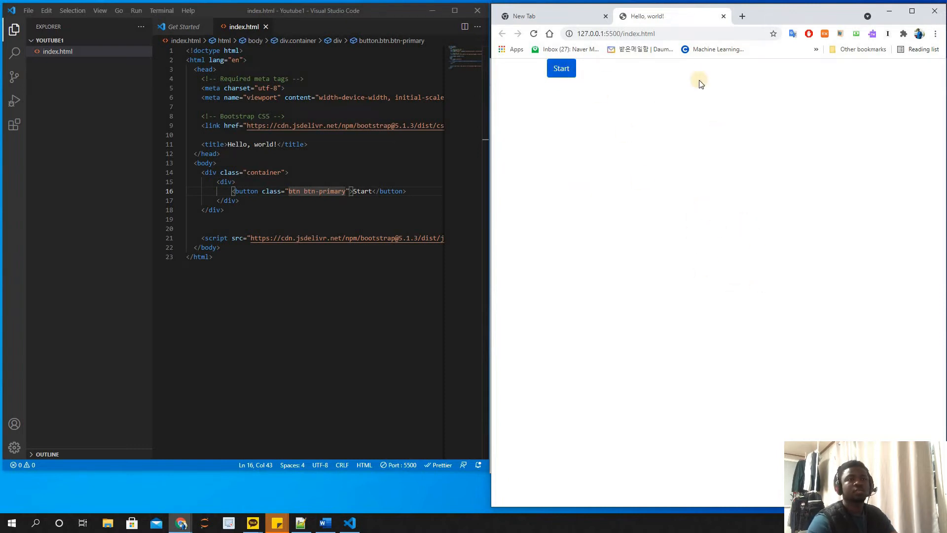
mouse_move(717, 303)
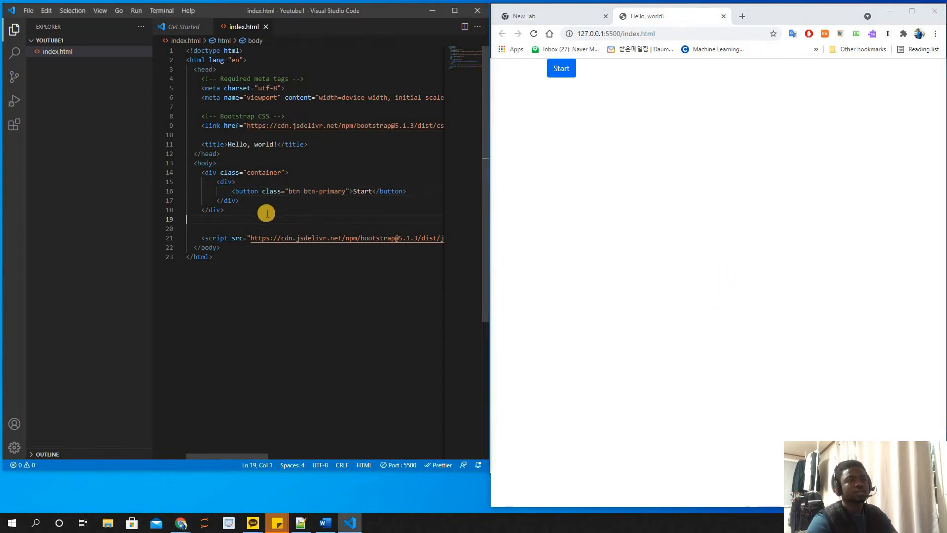
mouse_move(227, 181)
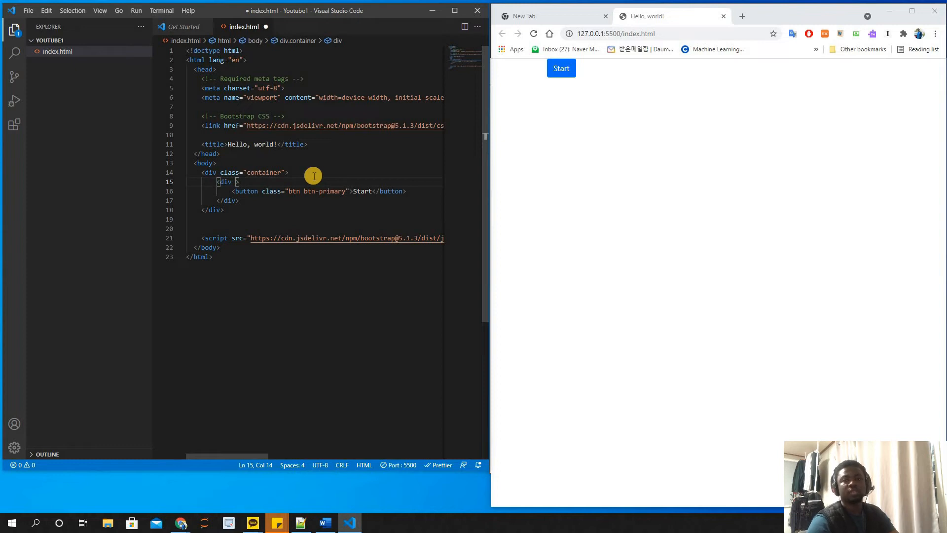
- Add class="d-flex justify-items-center" to the inner div and save
text(class=")
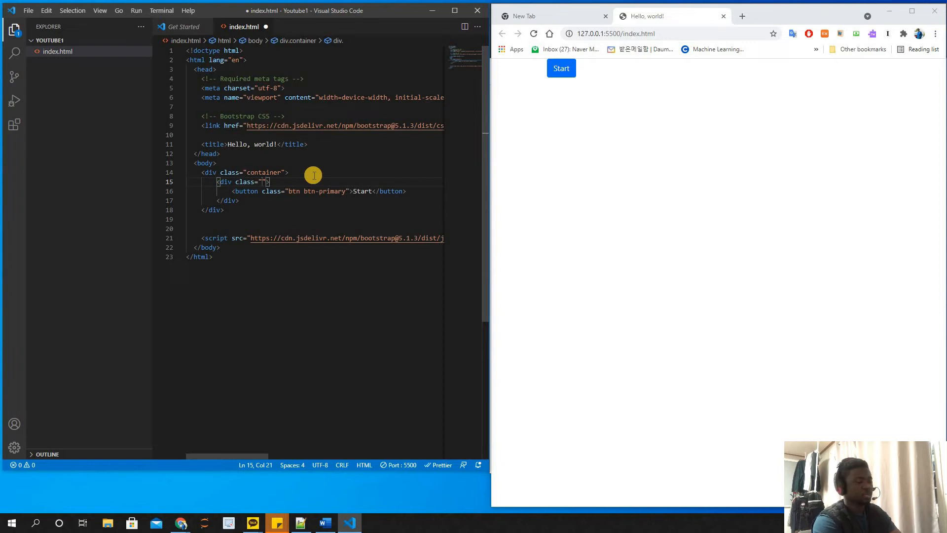
text(d-flex)
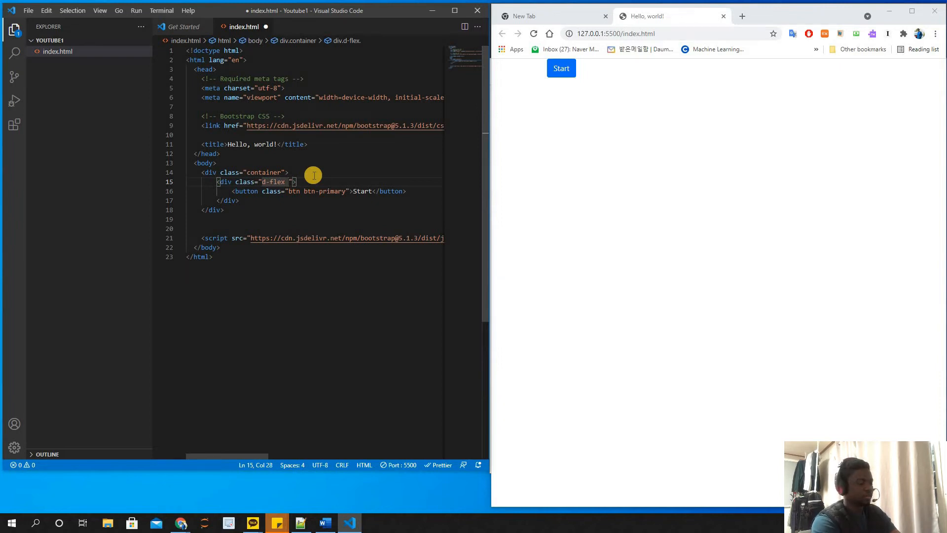
text(just)
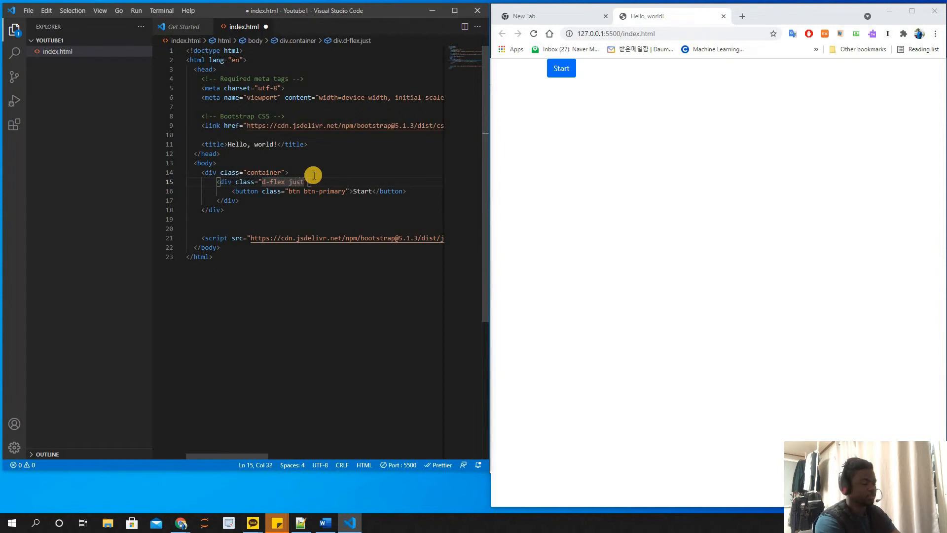
text(ify)
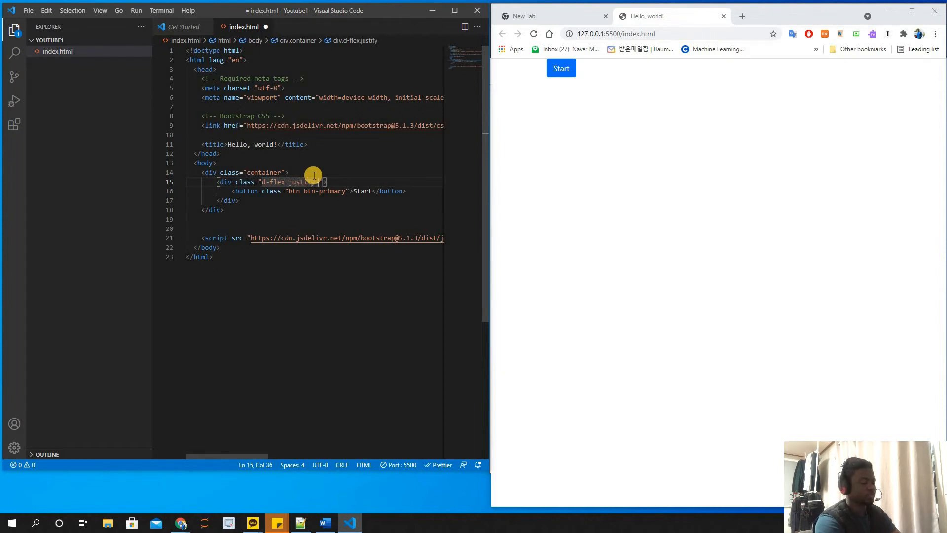
text(-items)
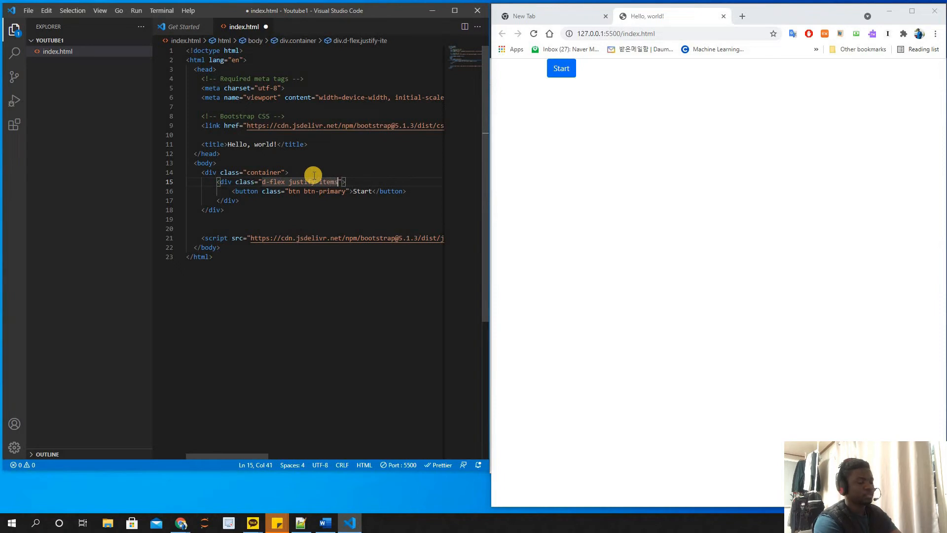
text(-center)
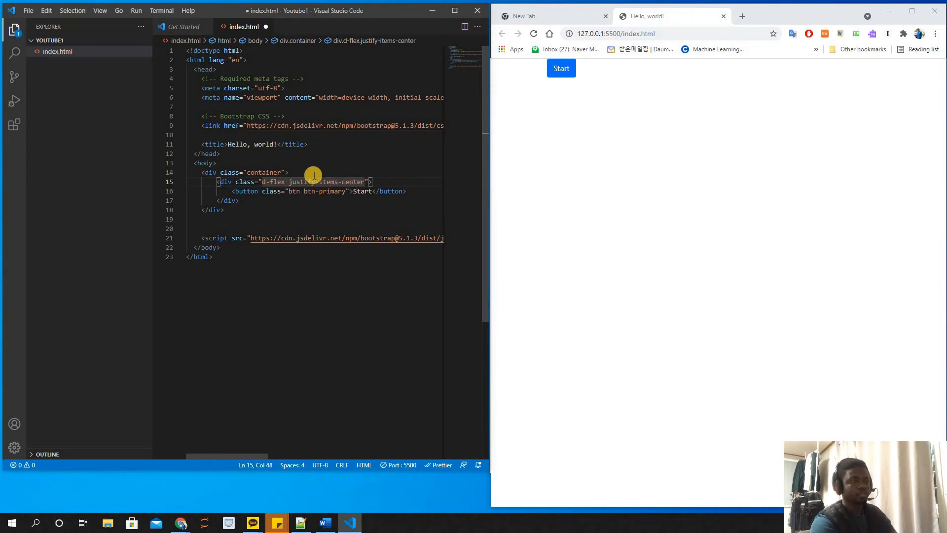
key(ctrl+s)
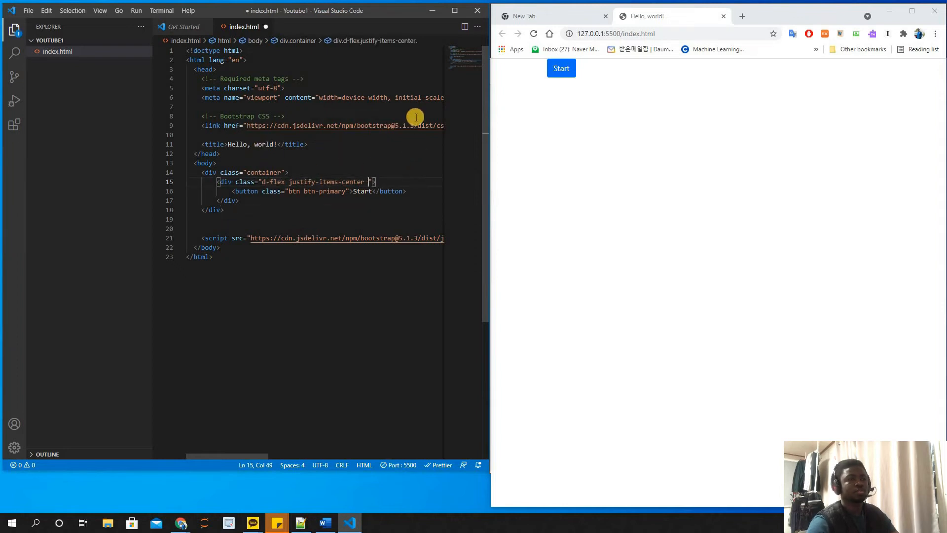
- Start rewriting the justify class toward a proper centering utility
text(")
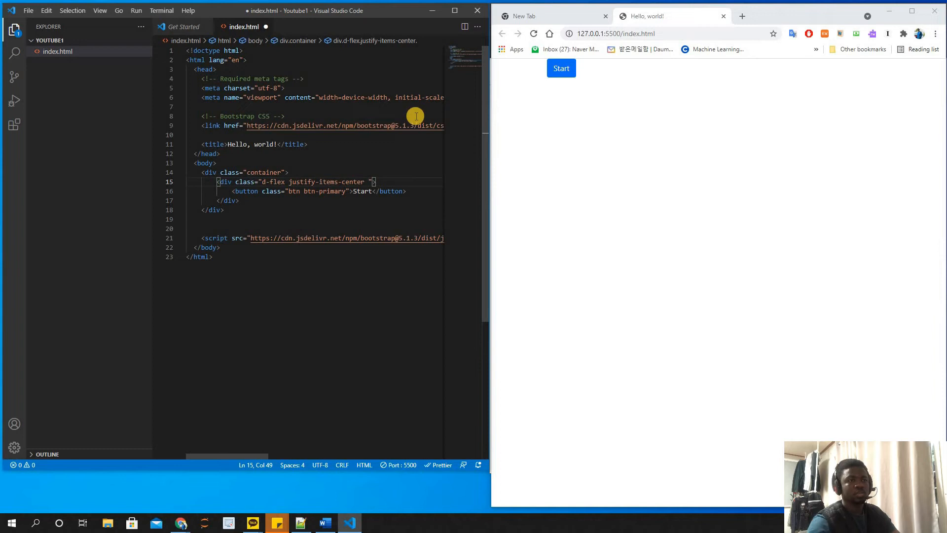
mouse_move(397, 212)
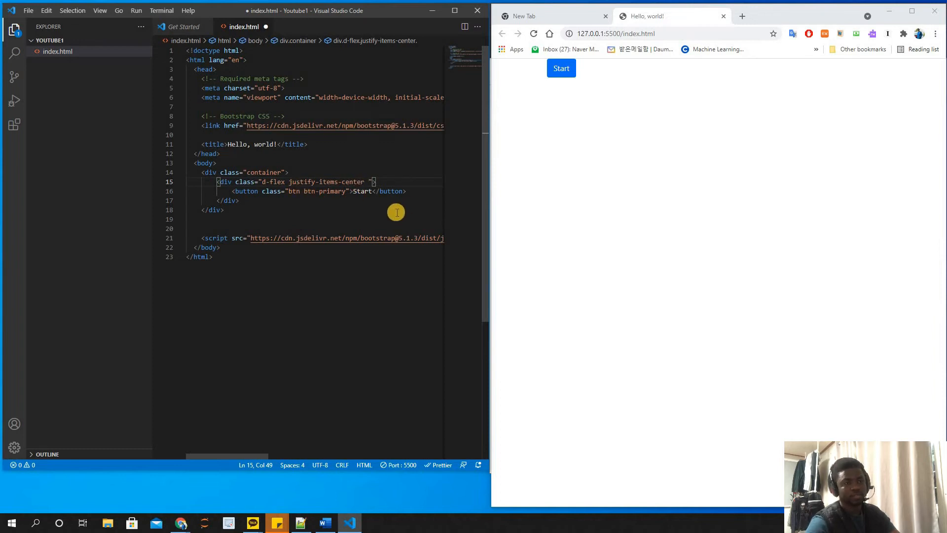
mouse_move(391, 114)
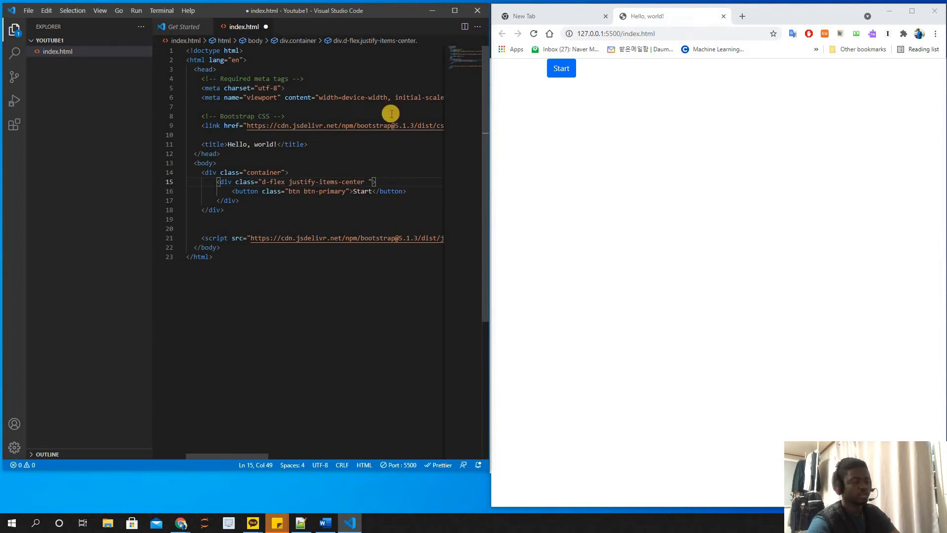
text(just)
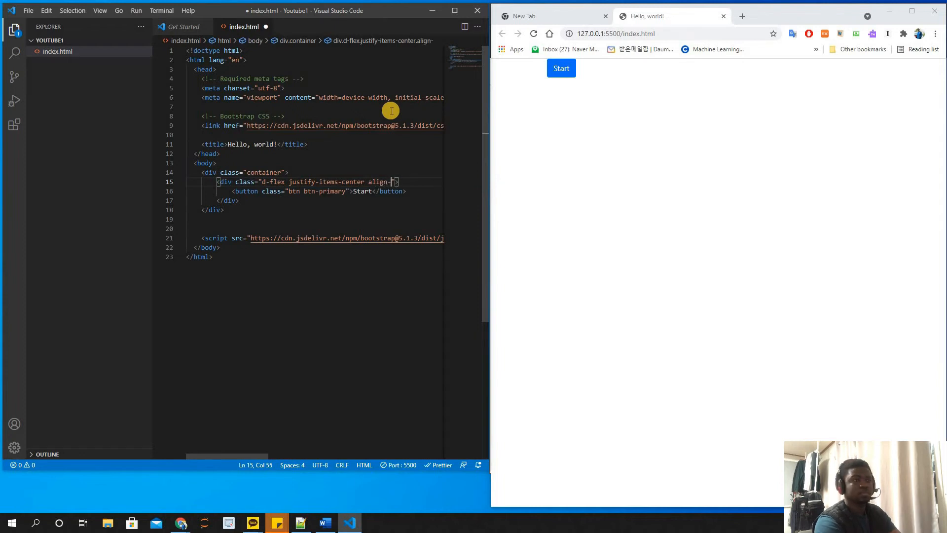
key(Backspace)
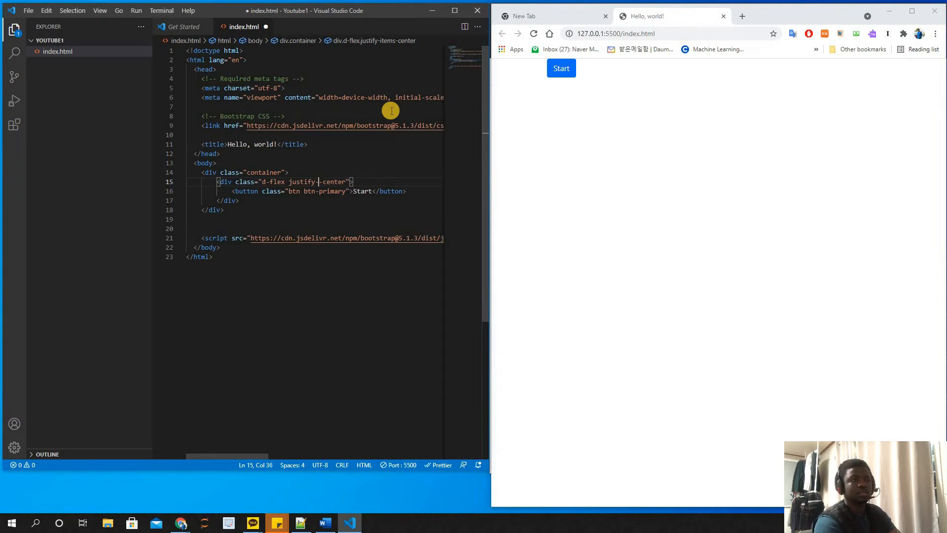
text(conte)
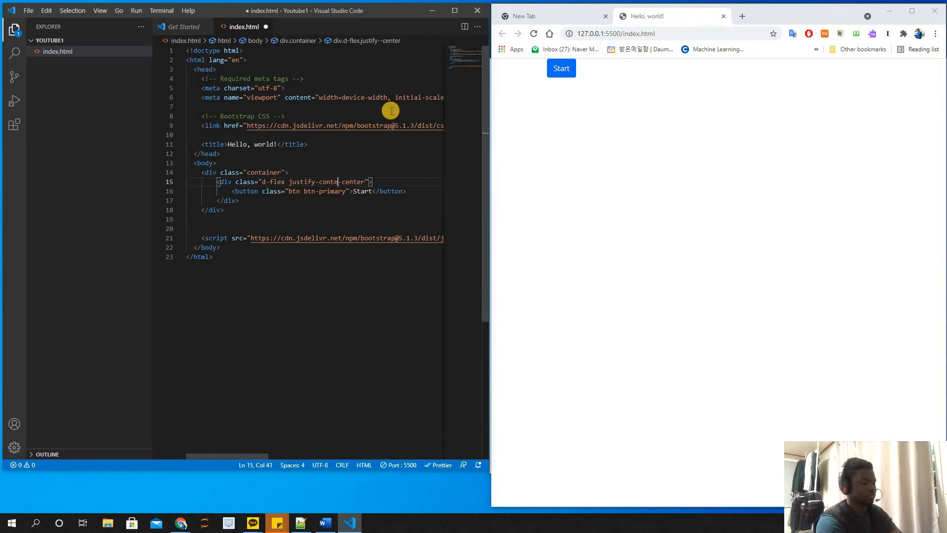
key(Backspace)
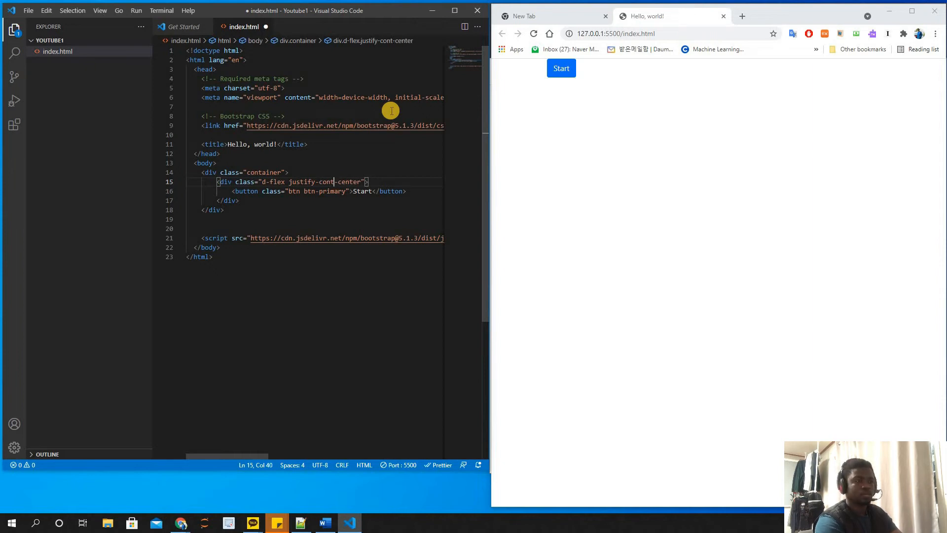
text(ent)
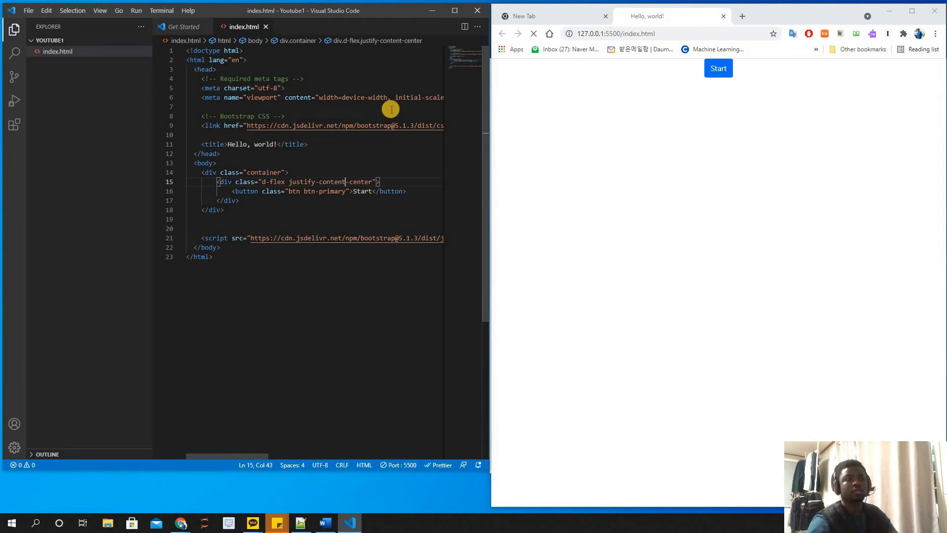
click(296, 190)
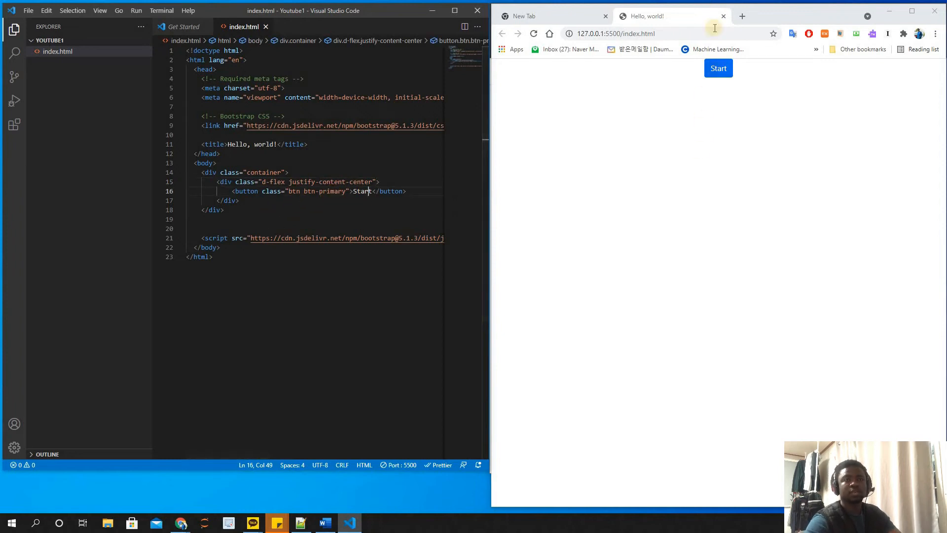
click(718, 68)
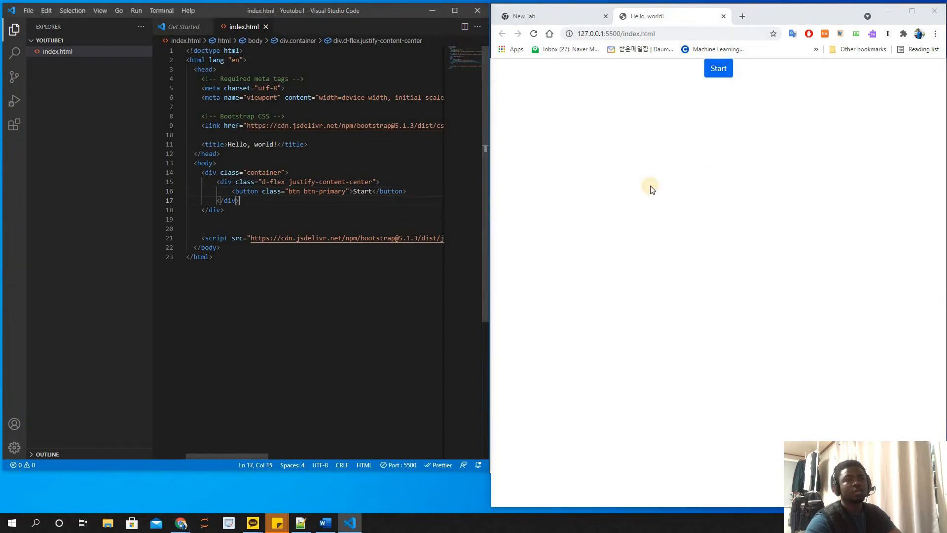
click(718, 69)
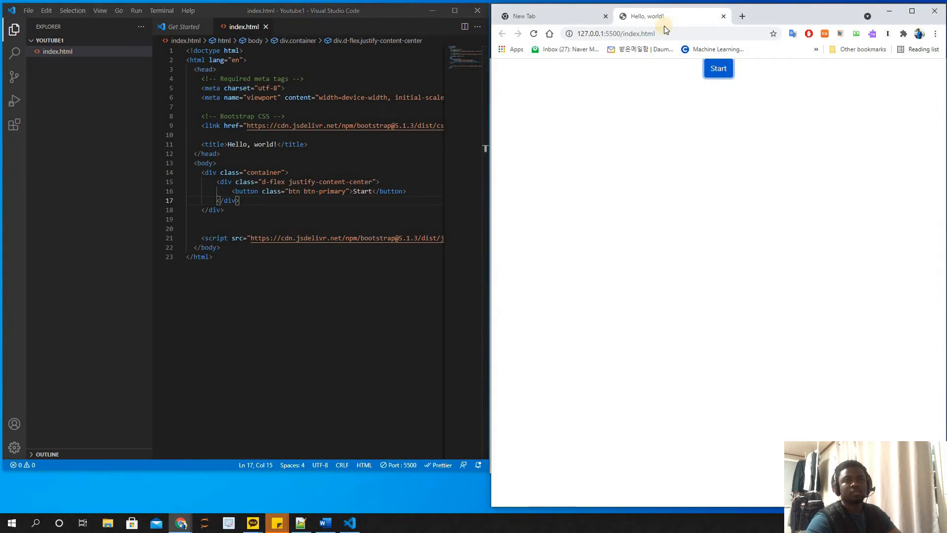
mouse_move(714, 246)
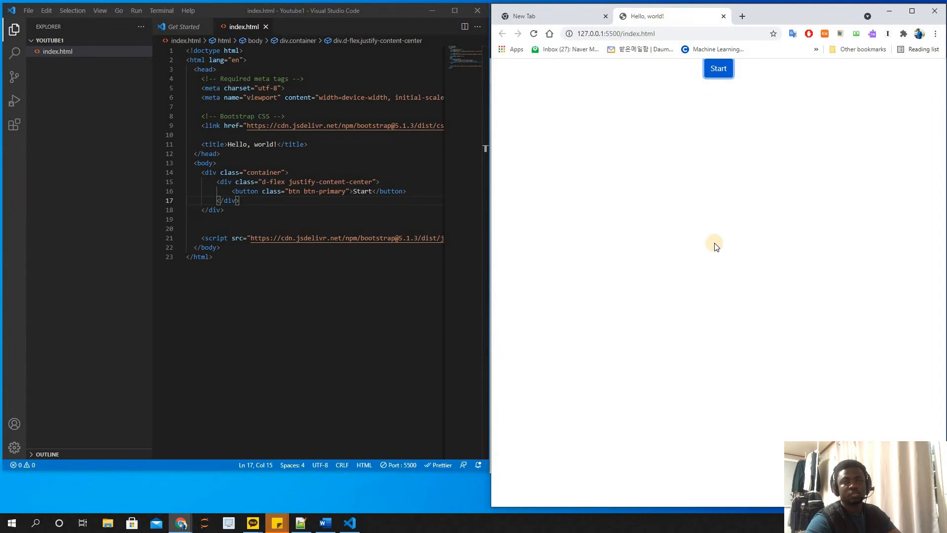
mouse_move(753, 253)
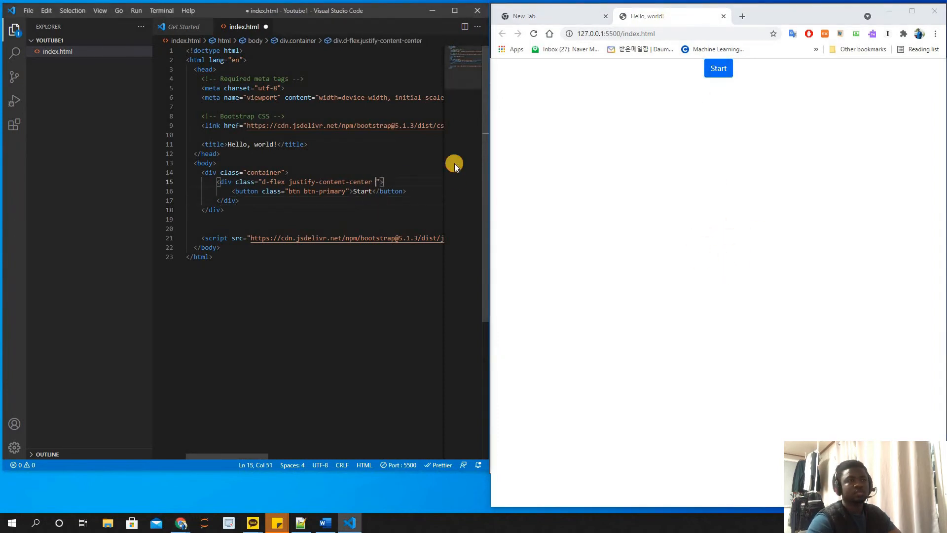
- Add align-items-center to the wrapper div's classes and save index.html
text(align-items)
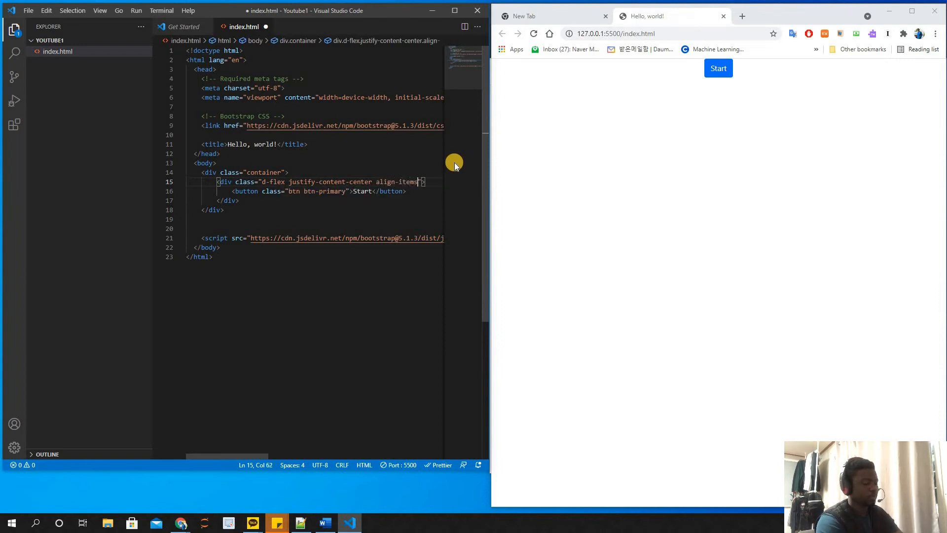
text(-center)
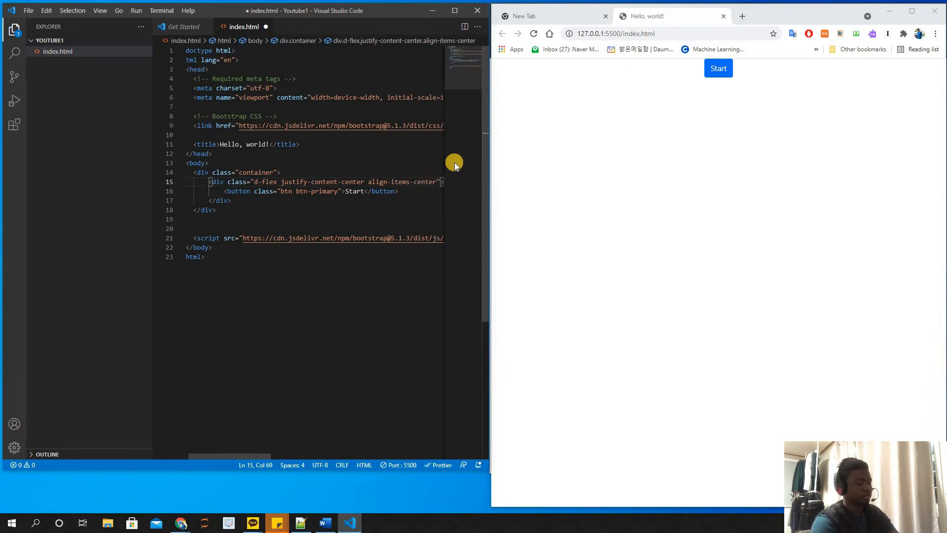
key(ctrl+s)
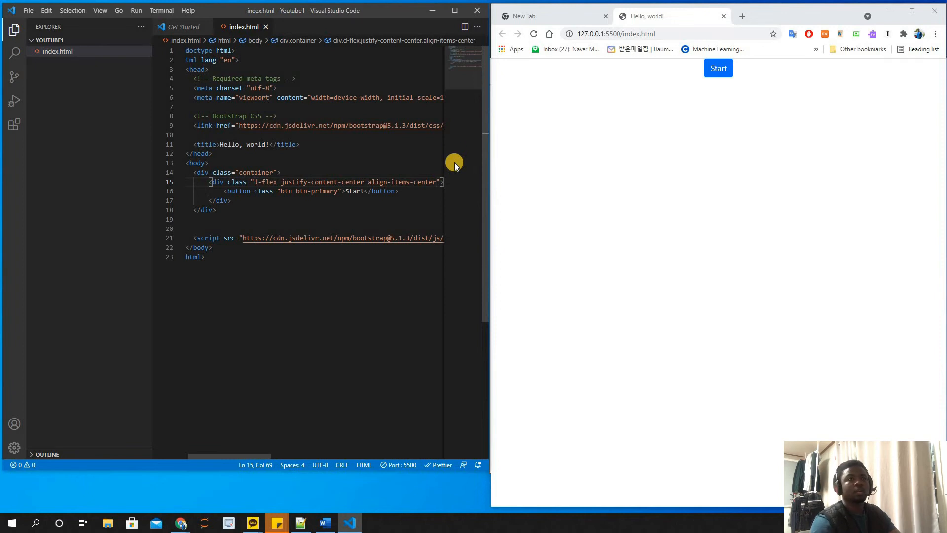
click(208, 209)
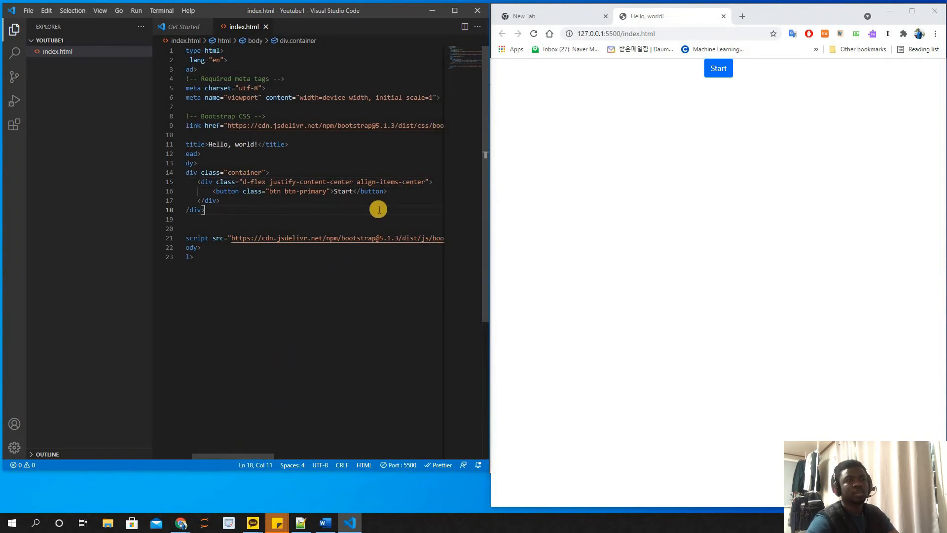
mouse_move(286, 215)
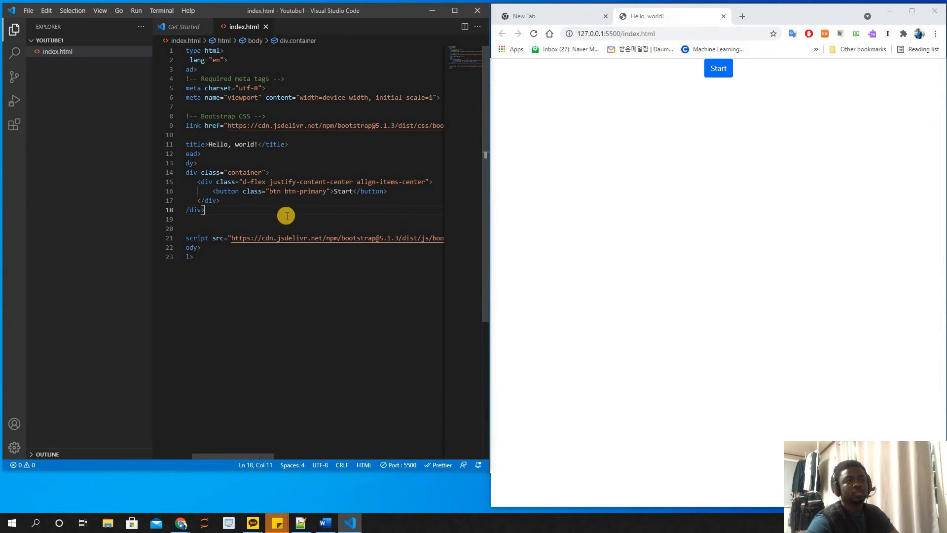
mouse_move(151, 294)
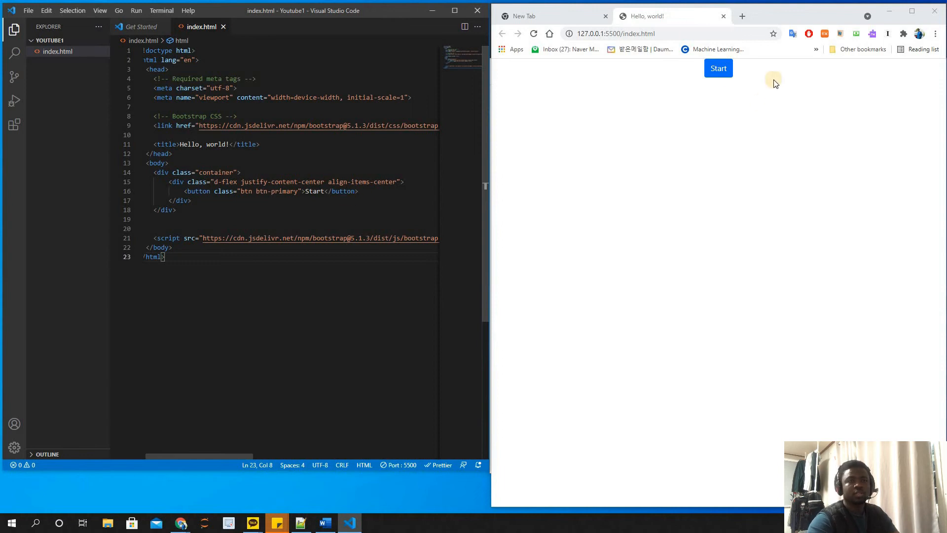
mouse_move(733, 266)
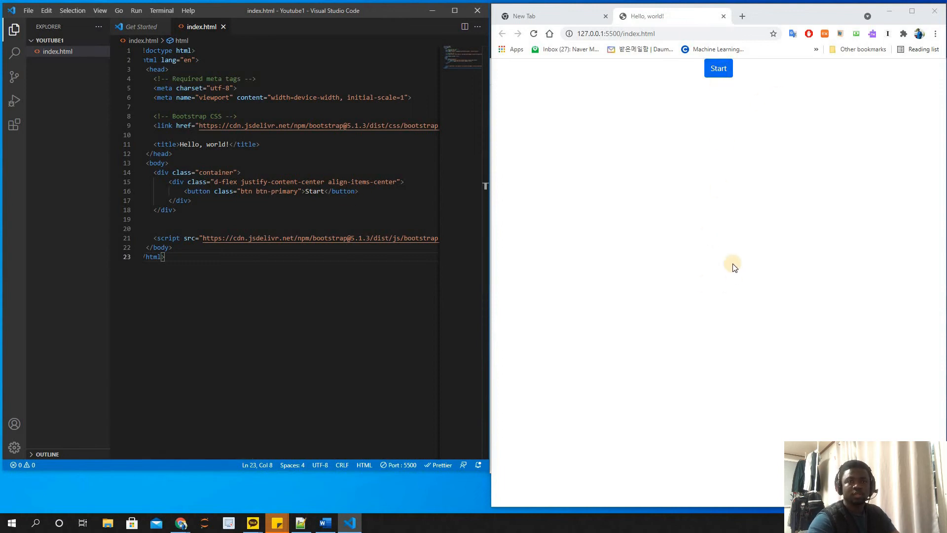
mouse_move(498, 72)
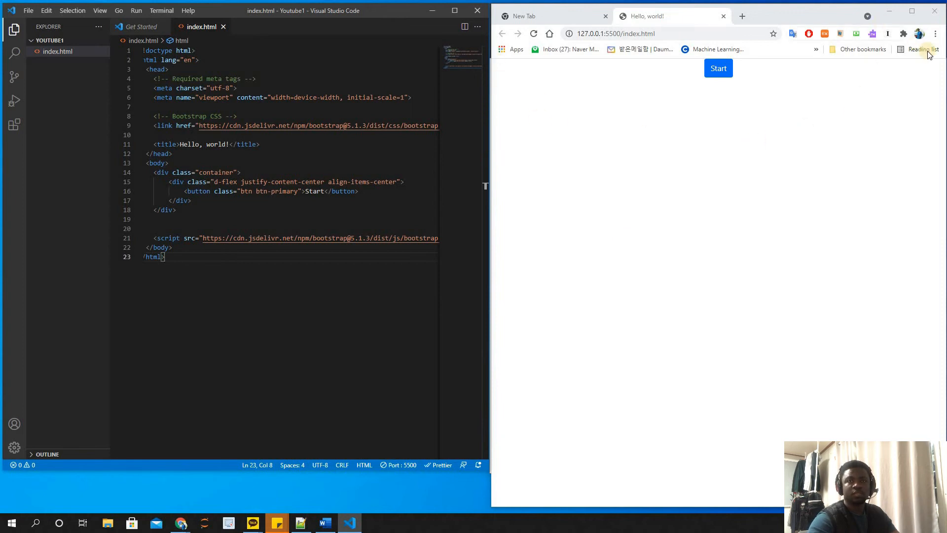
mouse_move(494, 83)
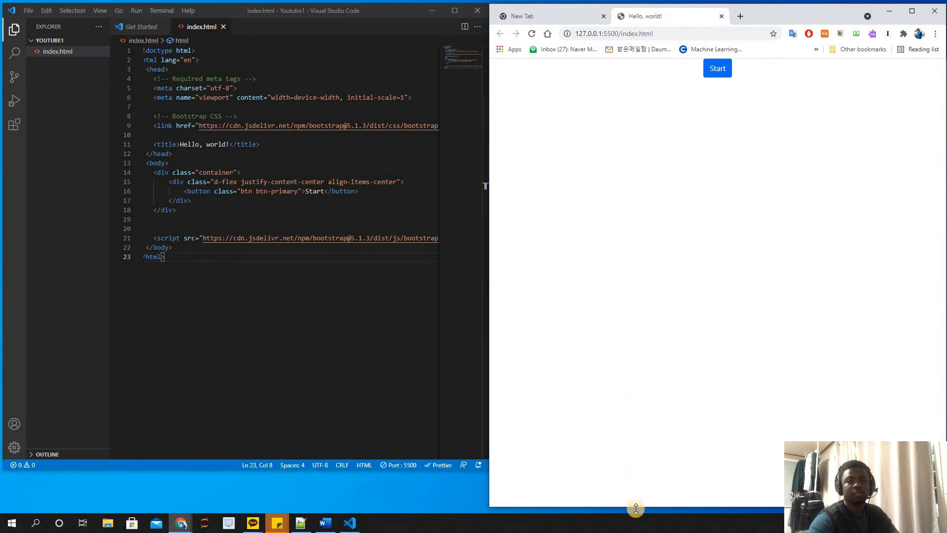
scroll(down, 3)
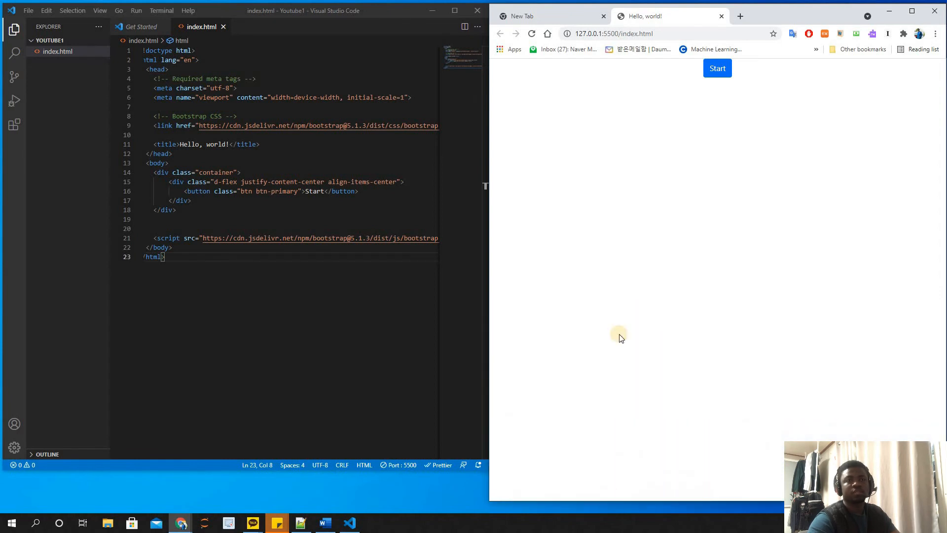
mouse_move(395, 183)
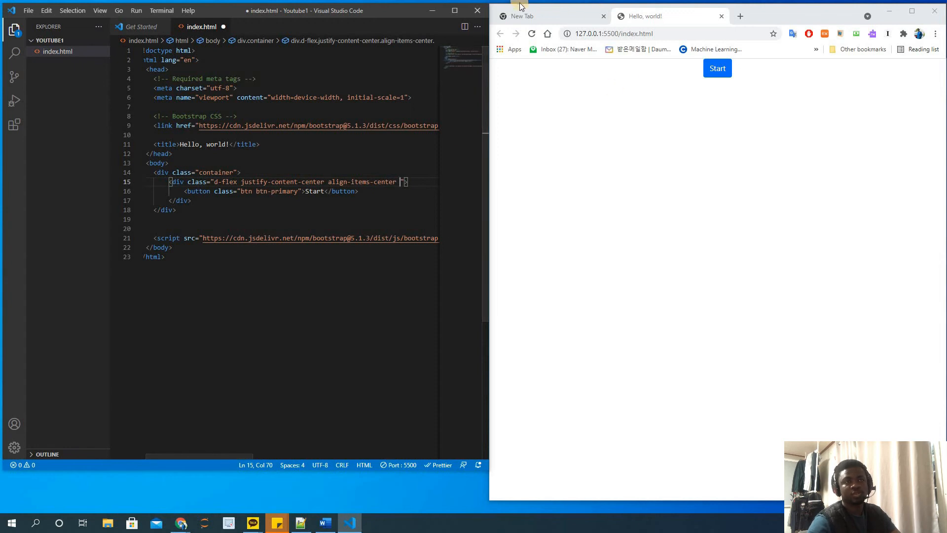
mouse_move(586, 201)
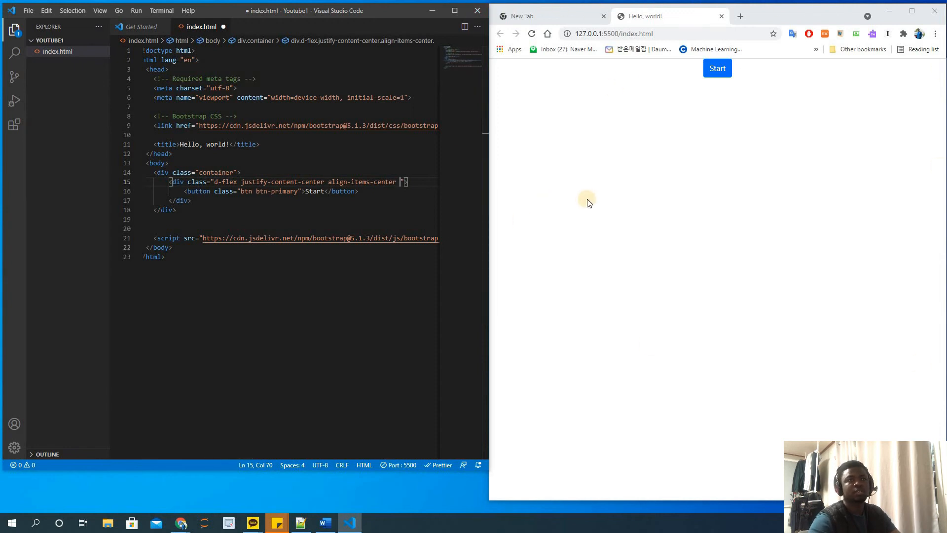
mouse_move(578, 180)
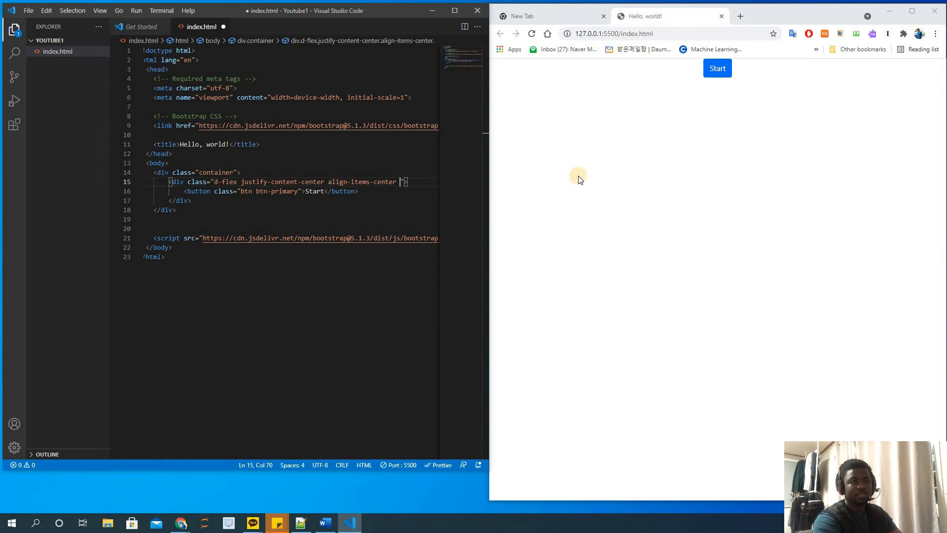
- Add vh-100 to the wrapper div and save so the preview centers the Start button vertically
text(vh)
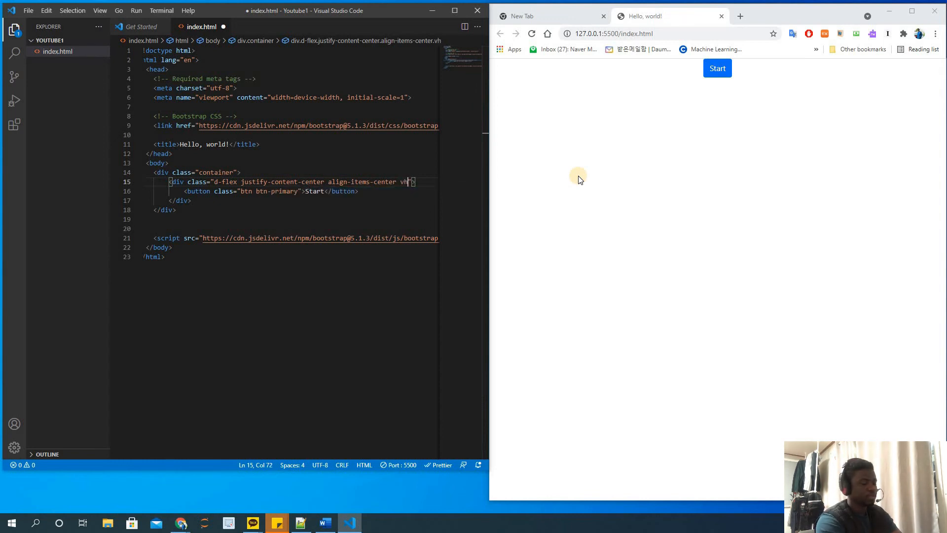
text(-100)
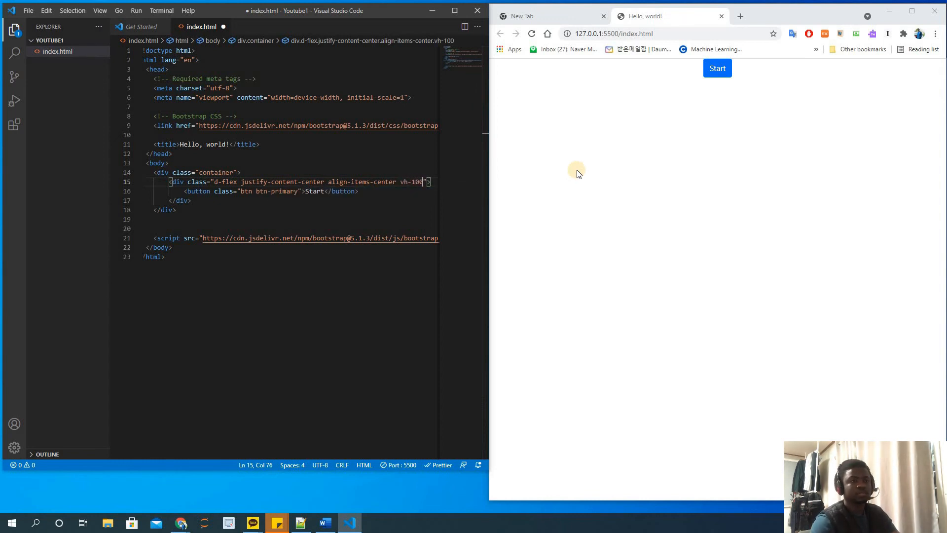
key(ctrl+s)
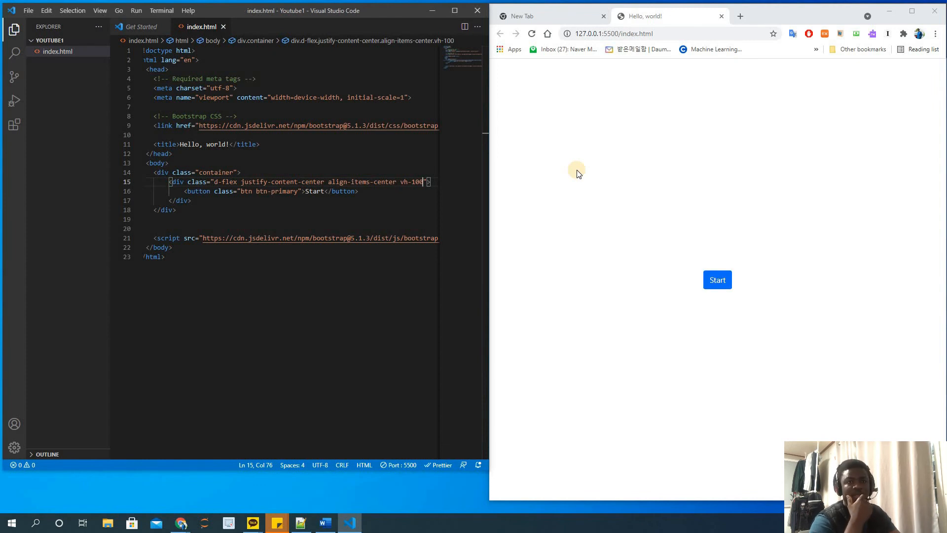
mouse_move(717, 279)
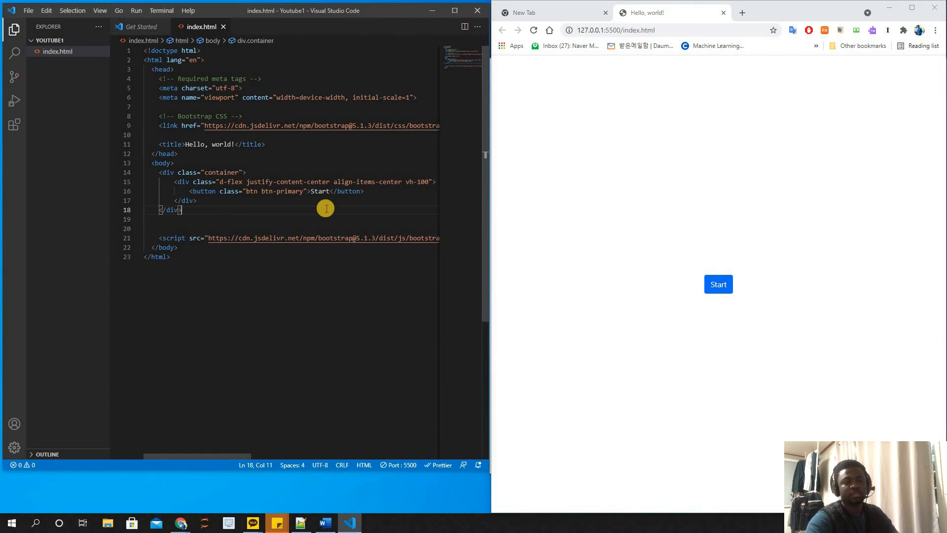
click(718, 284)
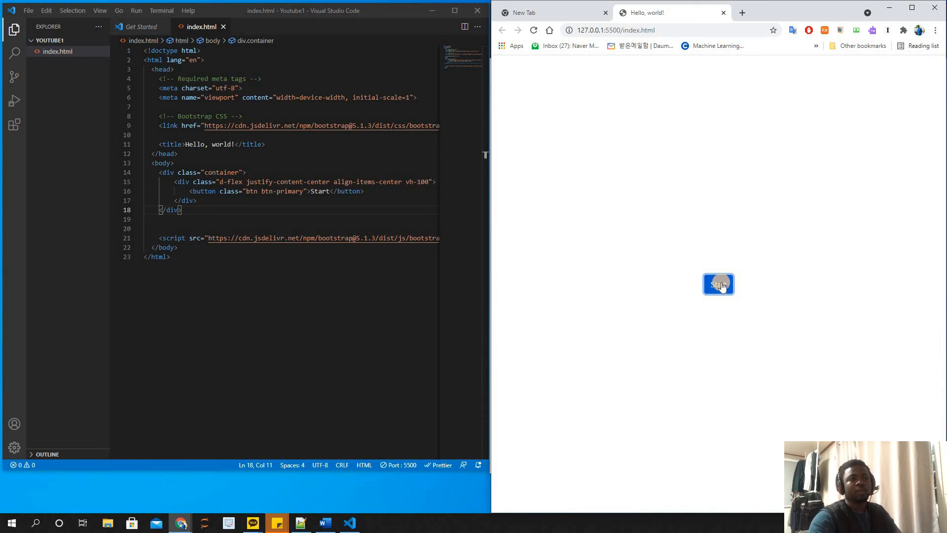
mouse_move(719, 266)
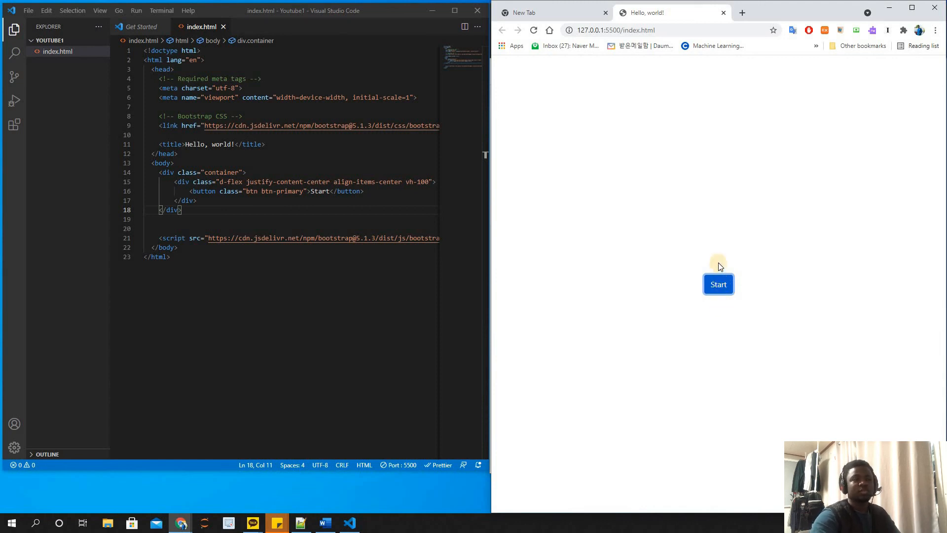